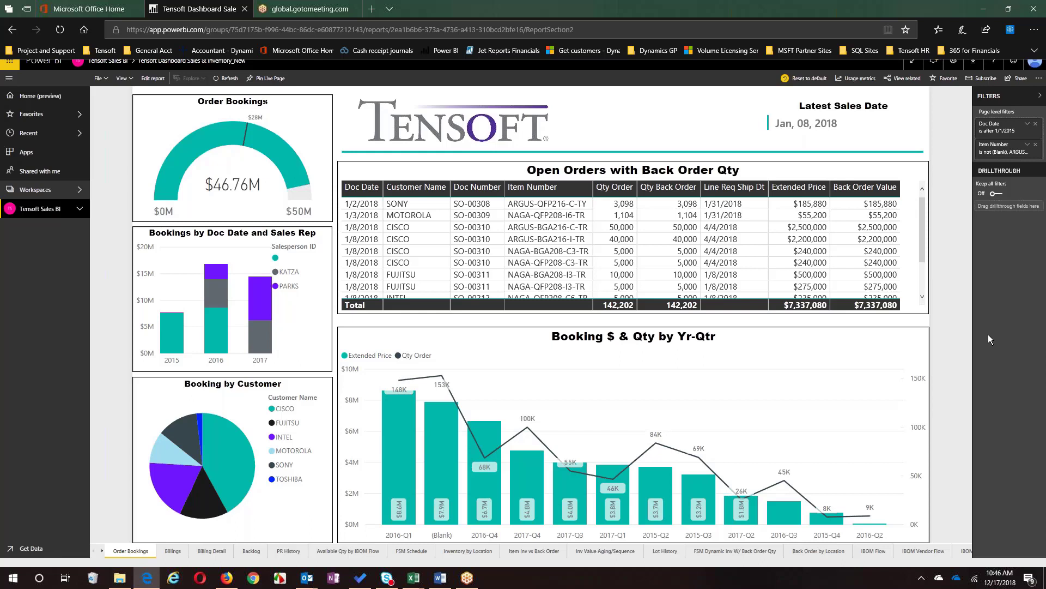
{"action": "mouse_move", "coordinate": [653, 333]}
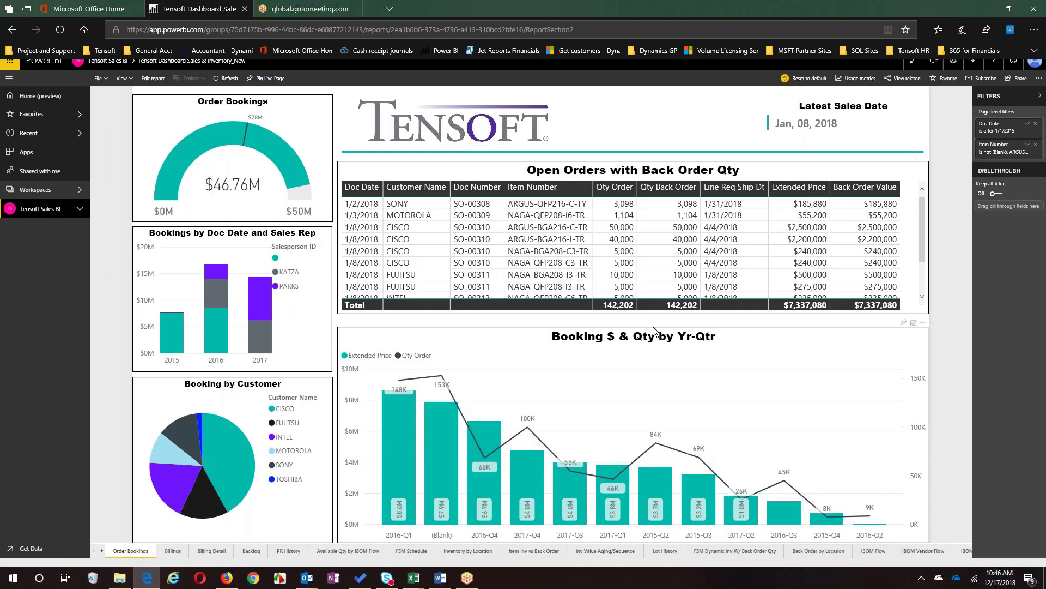
{"action": "mouse_move", "coordinate": [713, 330]}
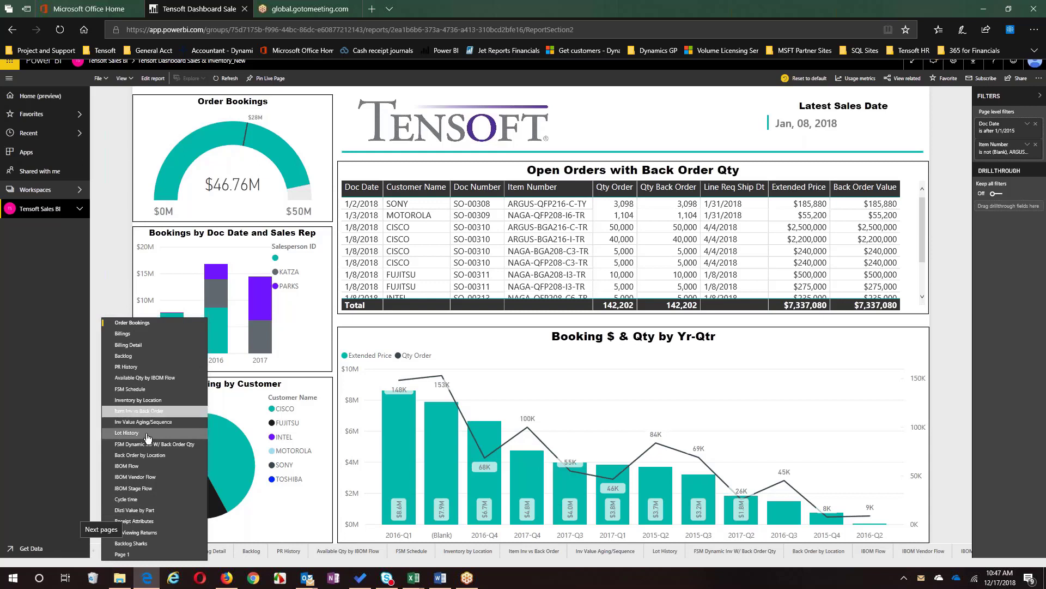
{"action": "mouse_move", "coordinate": [125, 432]}
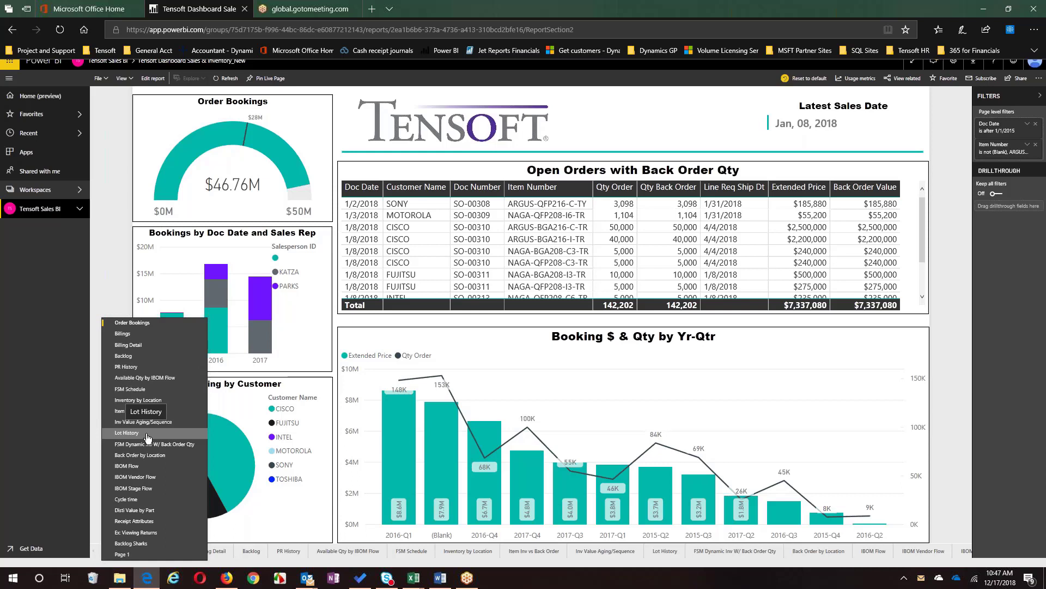
Close the report page list on the CISCO-filtered Order Bookings page
{"action": "left_click", "coordinate": [367, 207]}
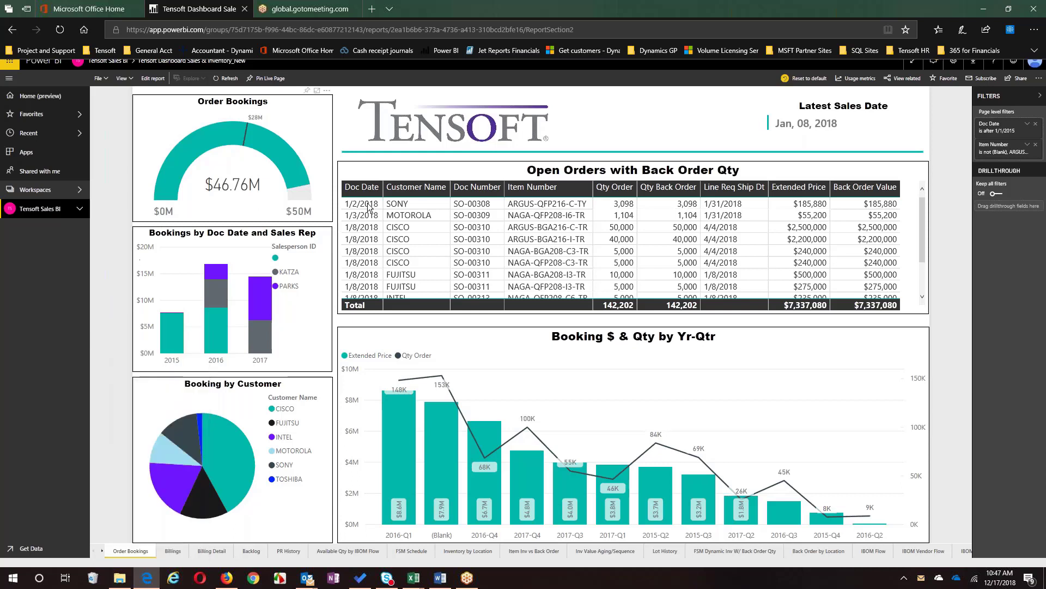
{"action": "mouse_move", "coordinate": [474, 250]}
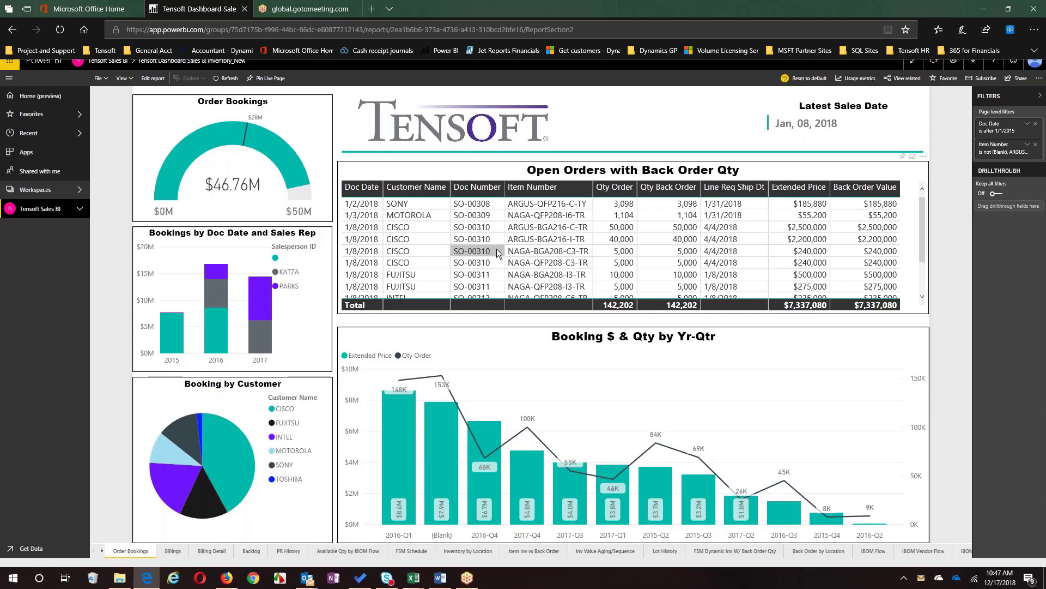
{"action": "mouse_move", "coordinate": [497, 226]}
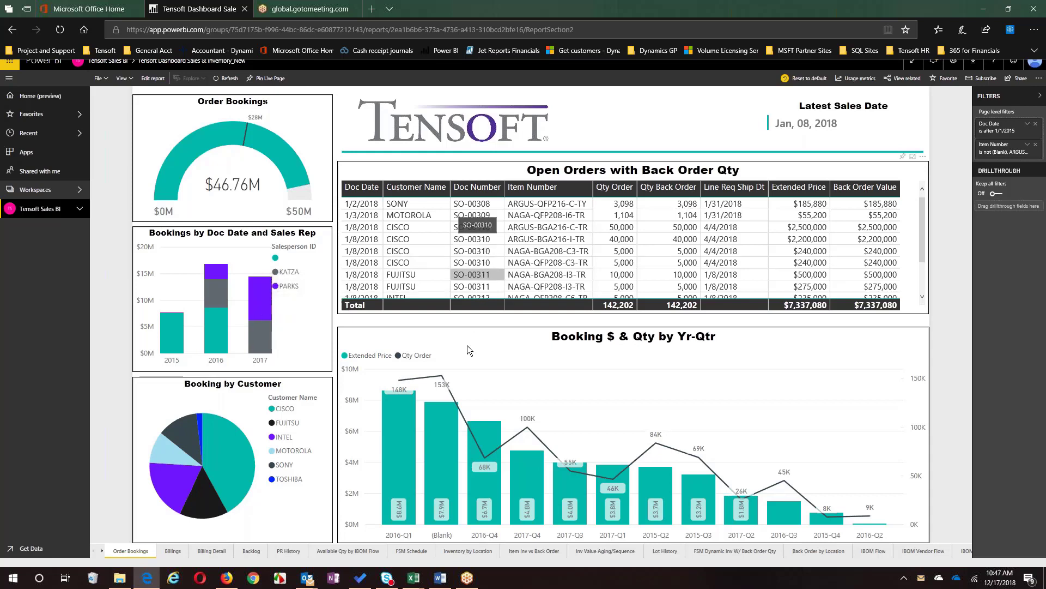
{"action": "mouse_move", "coordinate": [491, 239]}
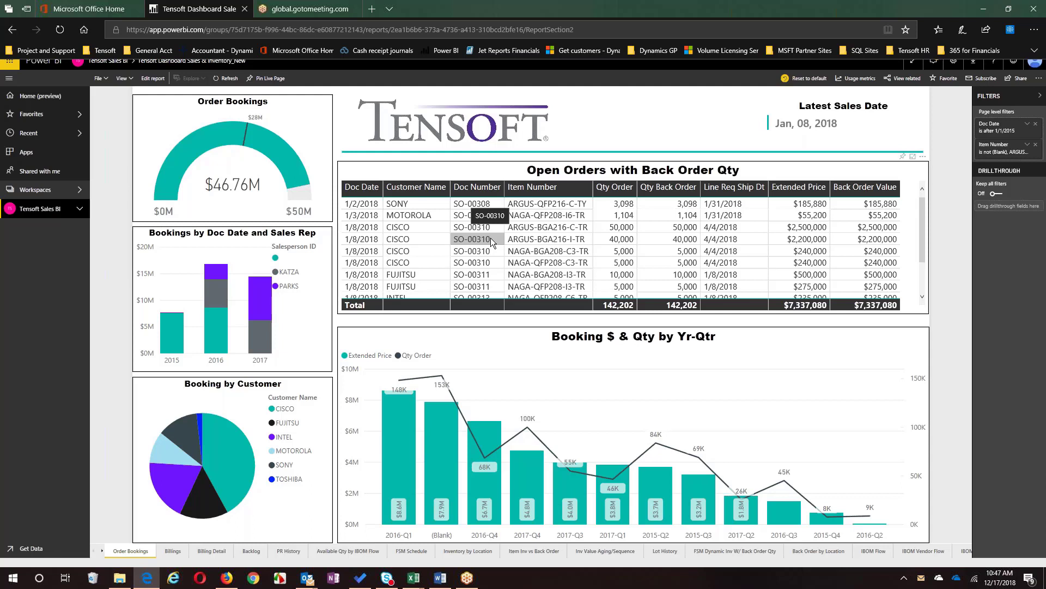
{"action": "mouse_move", "coordinate": [378, 423]}
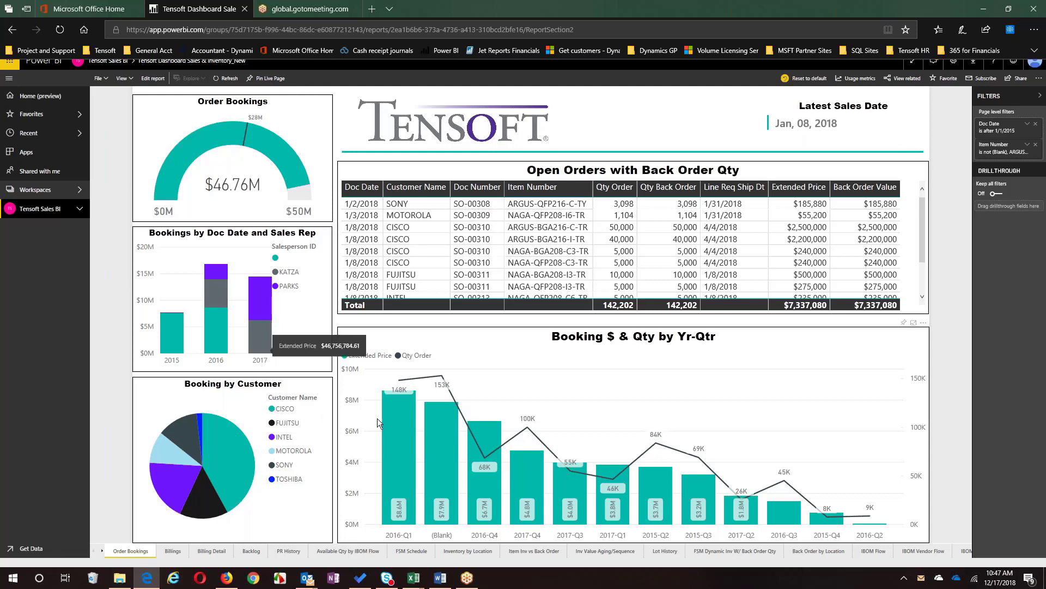
{"action": "mouse_move", "coordinate": [239, 440]}
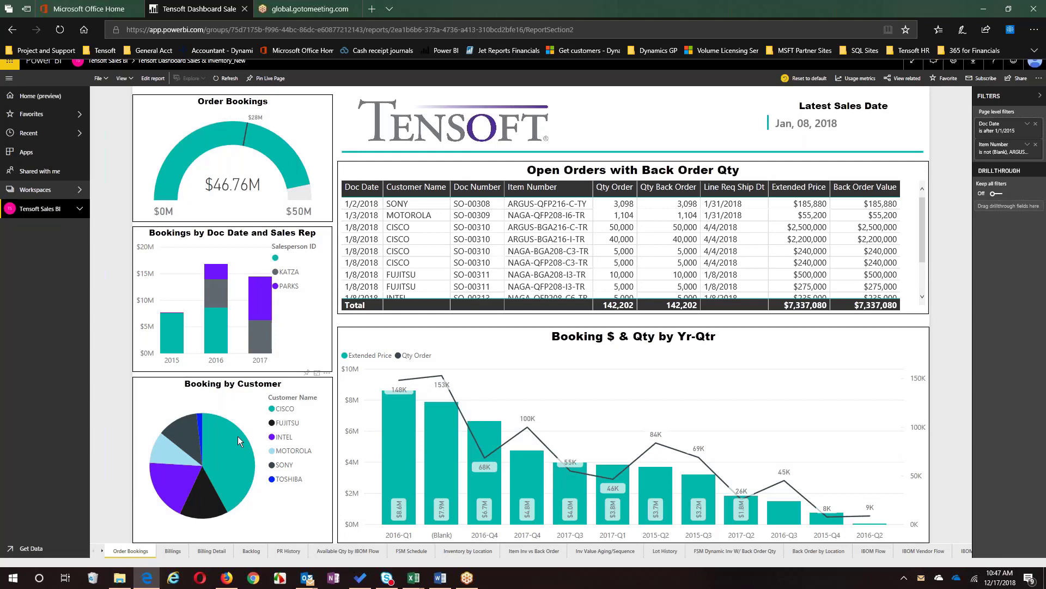
{"action": "mouse_move", "coordinate": [239, 442]}
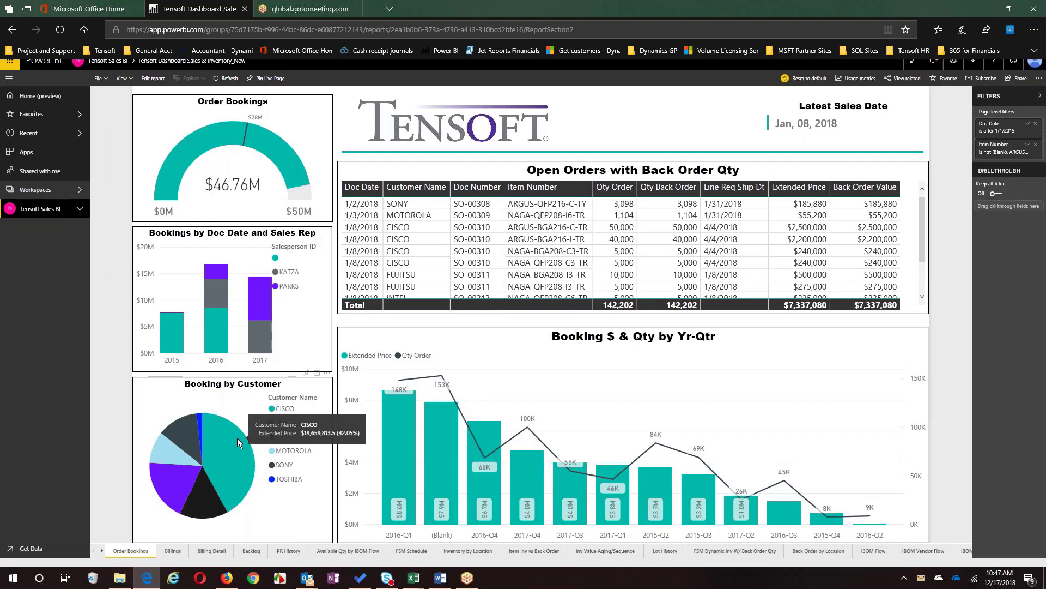
{"action": "mouse_move", "coordinate": [229, 452]}
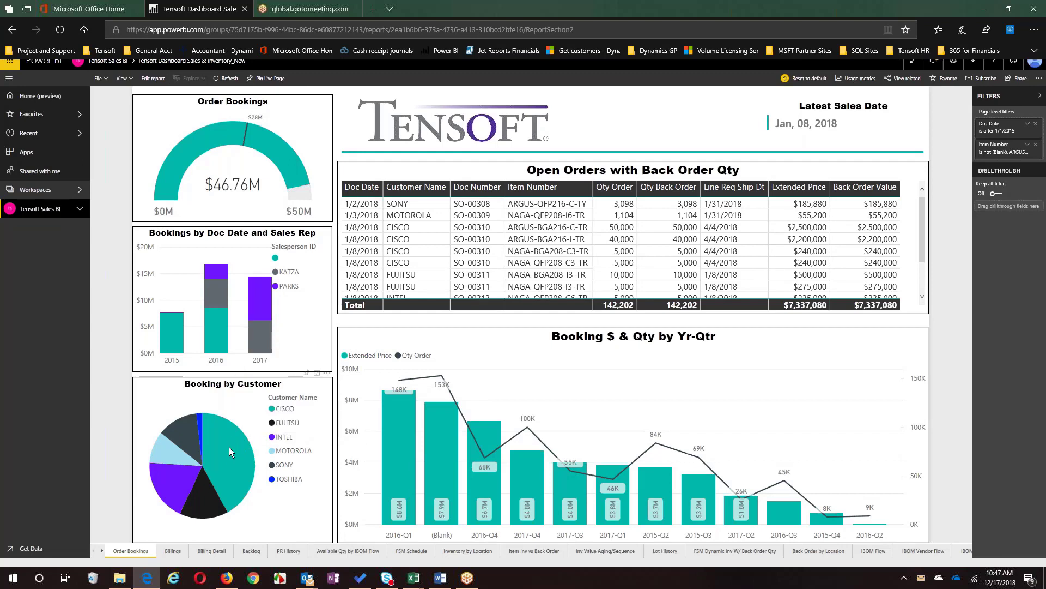
{"action": "mouse_move", "coordinate": [230, 446]}
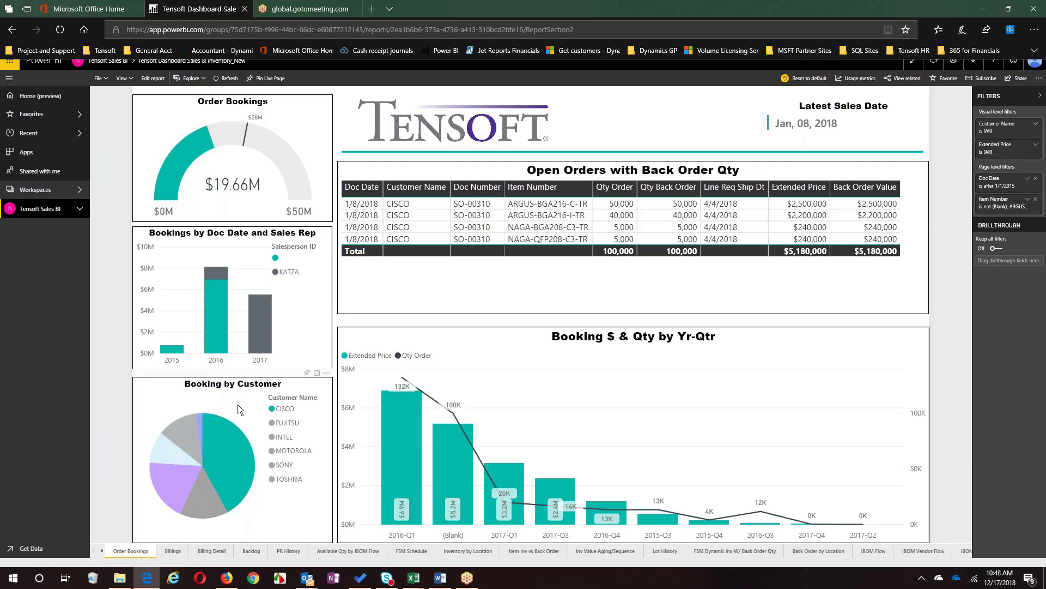
{"action": "mouse_move", "coordinate": [565, 306]}
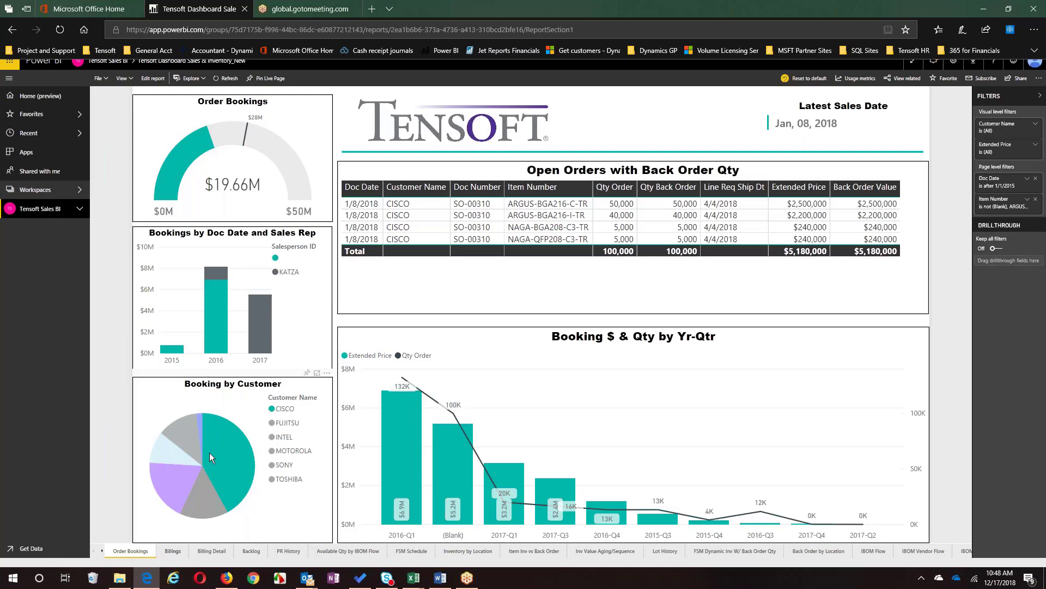
Go to the Billings page and drill through the 2016-Q3 margin bar to Billing Detail
{"action": "left_click", "coordinate": [172, 550]}
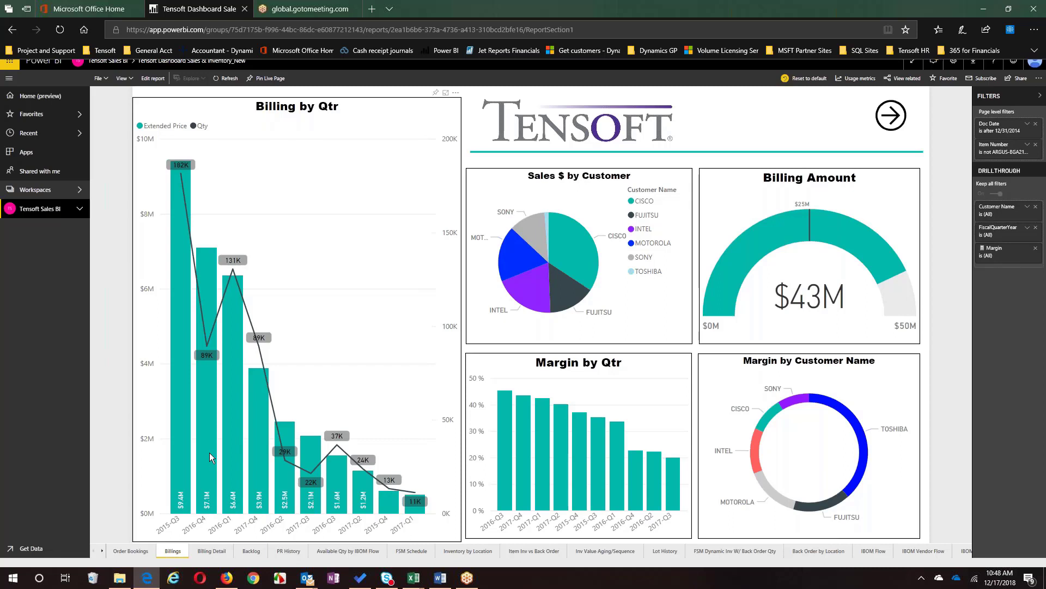
{"action": "mouse_move", "coordinate": [306, 366]}
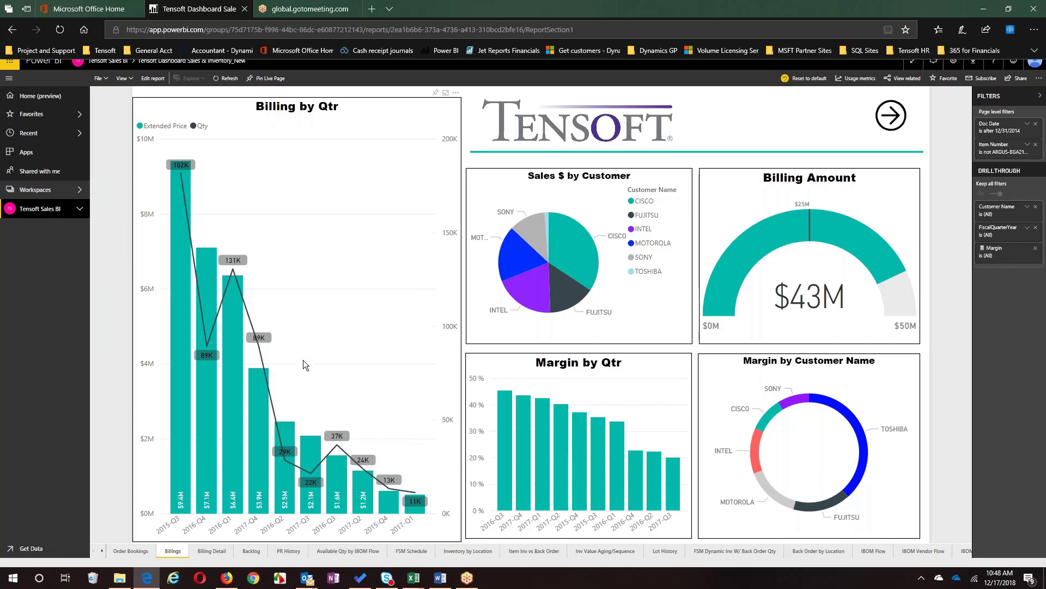
{"action": "mouse_move", "coordinate": [512, 451]}
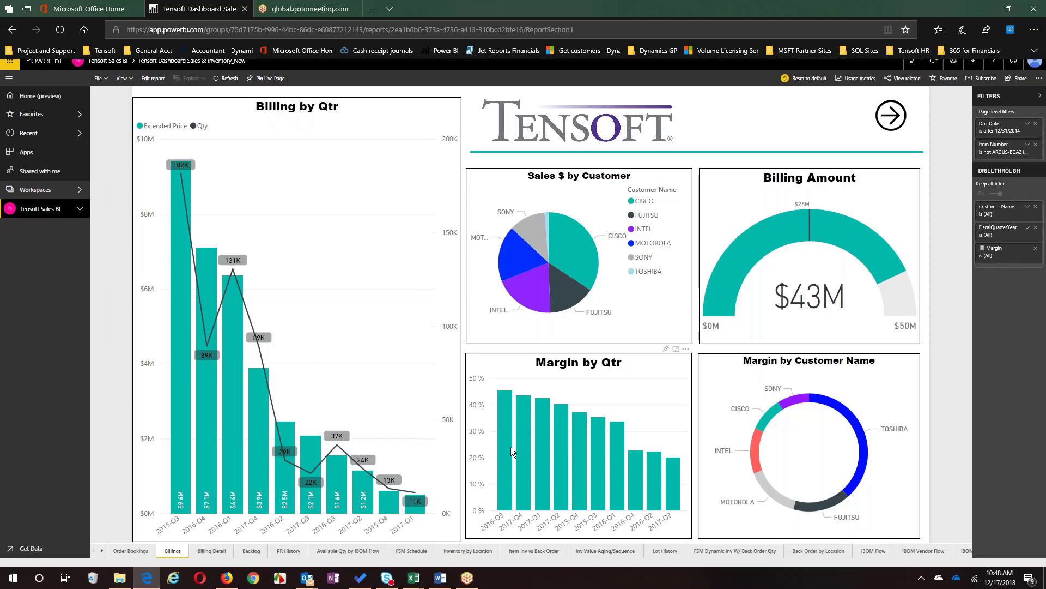
{"action": "mouse_move", "coordinate": [509, 469]}
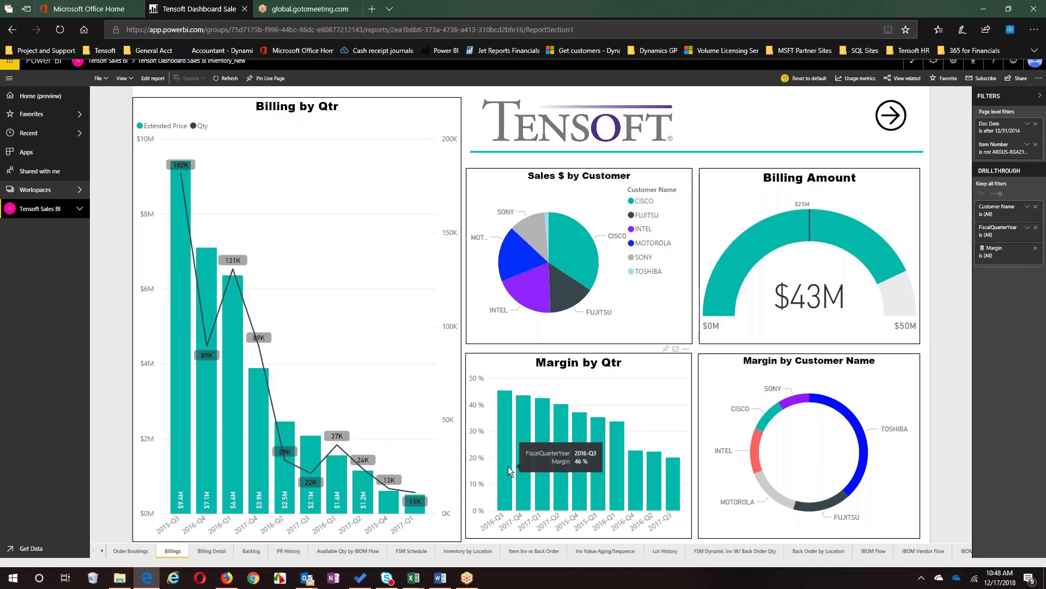
{"action": "mouse_move", "coordinate": [509, 467]}
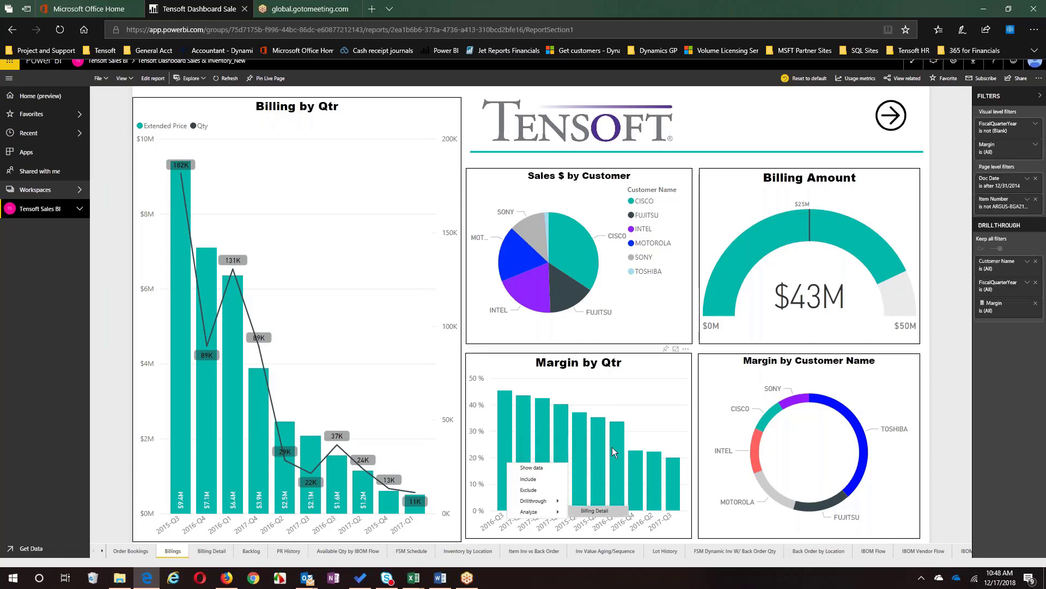
{"action": "left_click", "coordinate": [594, 511]}
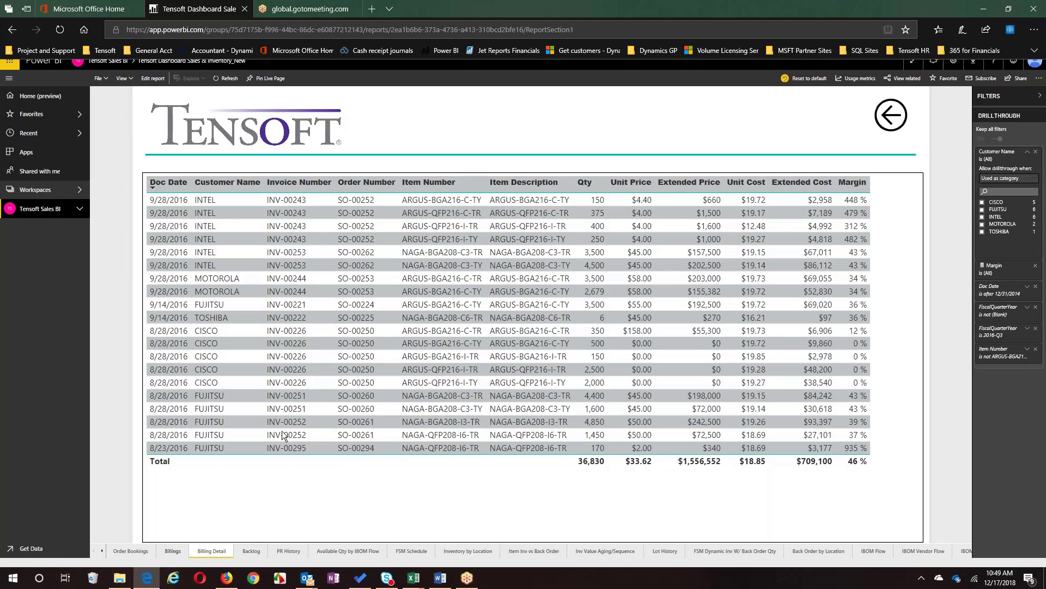
Leave the 2016-Q3 Billing Detail drillthrough and return to the Billings page
{"action": "left_click", "coordinate": [891, 115]}
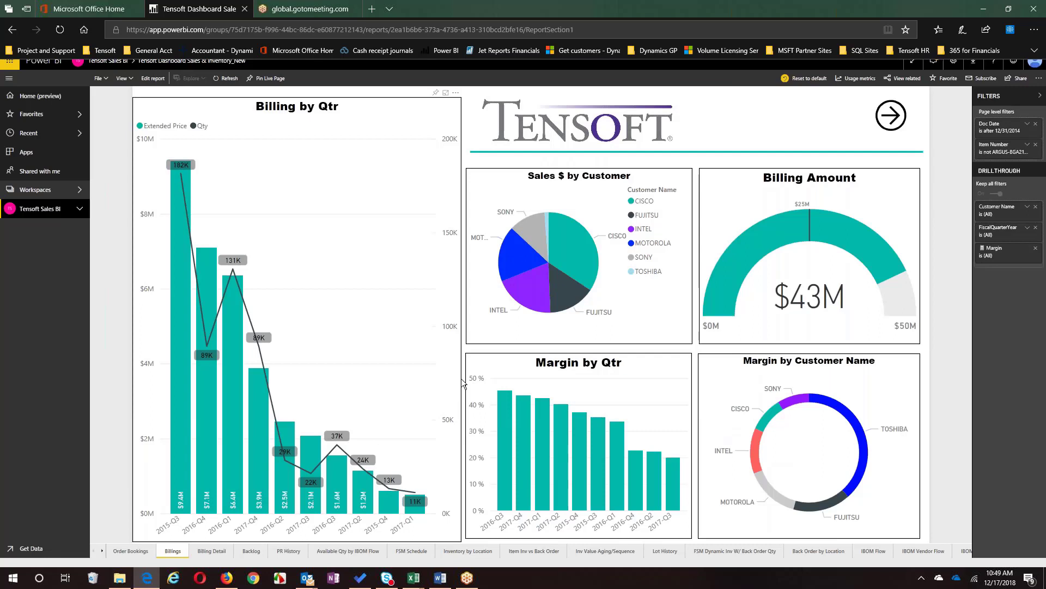
{"action": "mouse_move", "coordinate": [211, 550]}
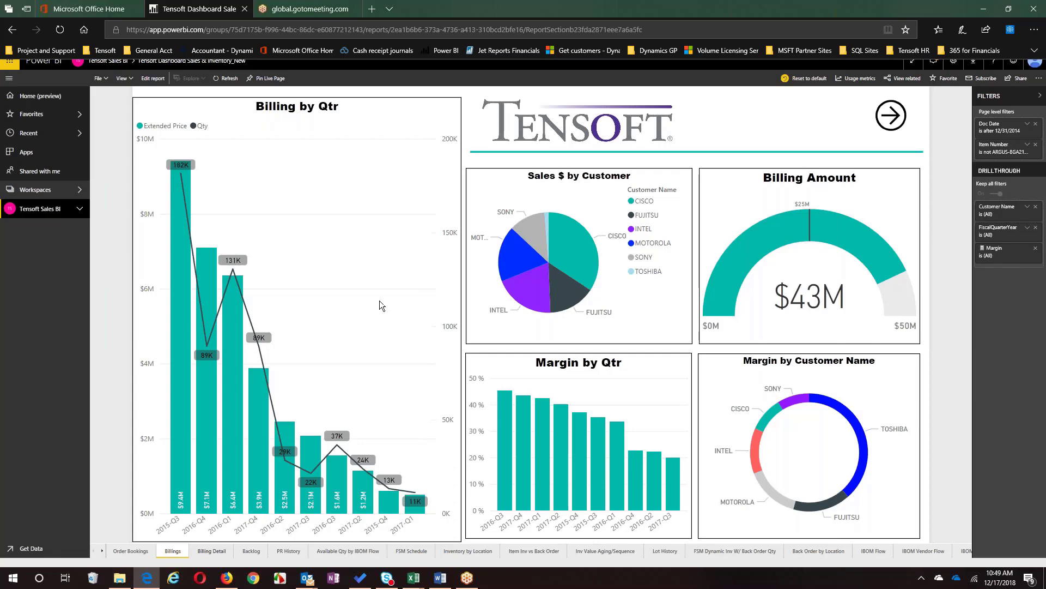
Reopen the 2016-Q3 Billing Detail and filter it to FUJITSU invoices
{"action": "left_click", "coordinate": [891, 115]}
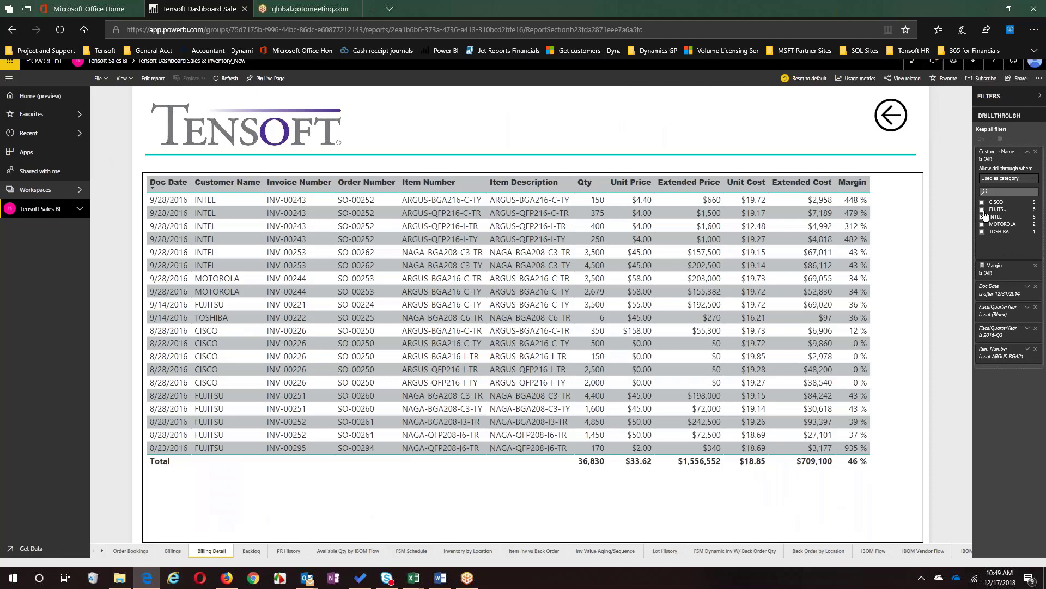
{"action": "left_click", "coordinate": [996, 208]}
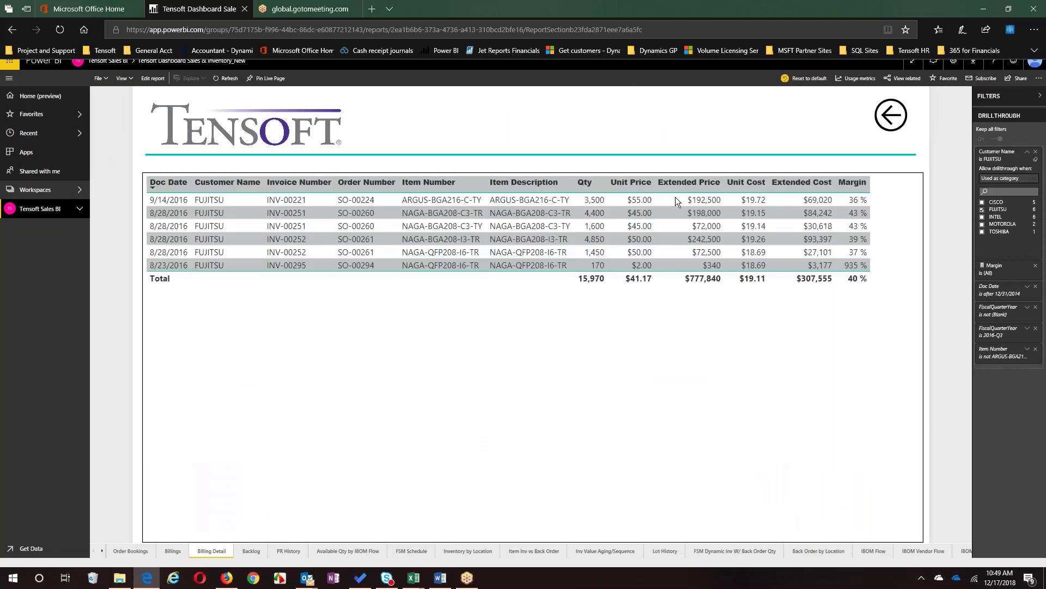
{"action": "mouse_move", "coordinate": [615, 335]}
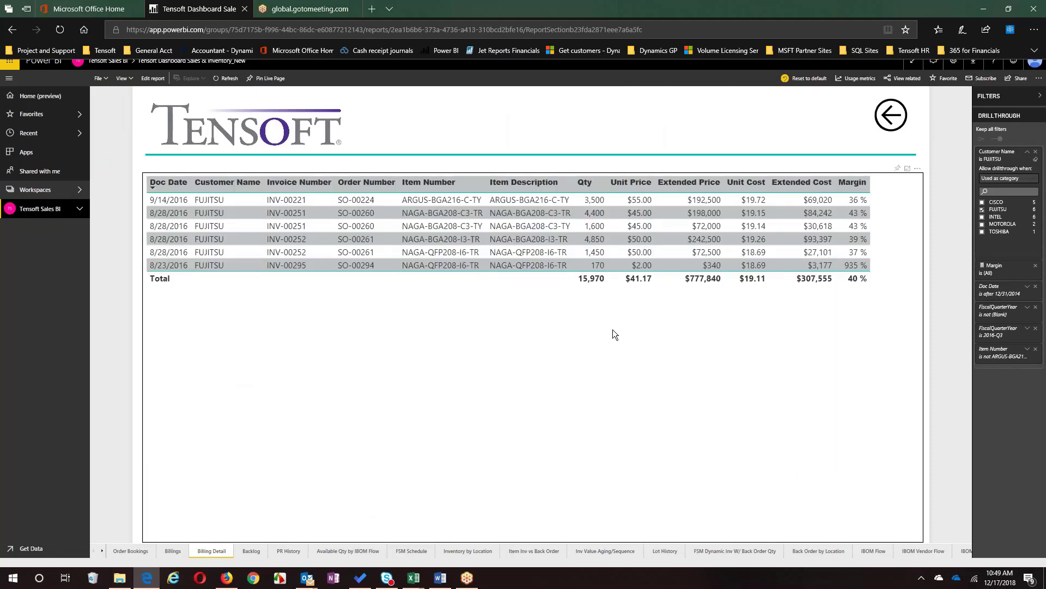
{"action": "mouse_move", "coordinate": [752, 252]}
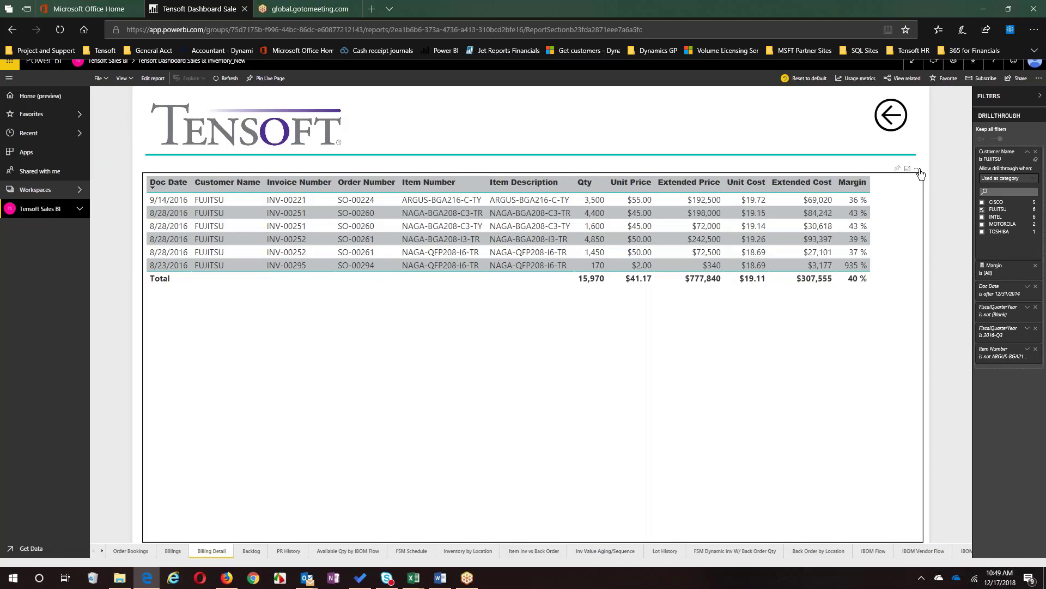
Export the FUJITSU billing detail table's data from its More options menu
{"action": "left_click", "coordinate": [916, 169]}
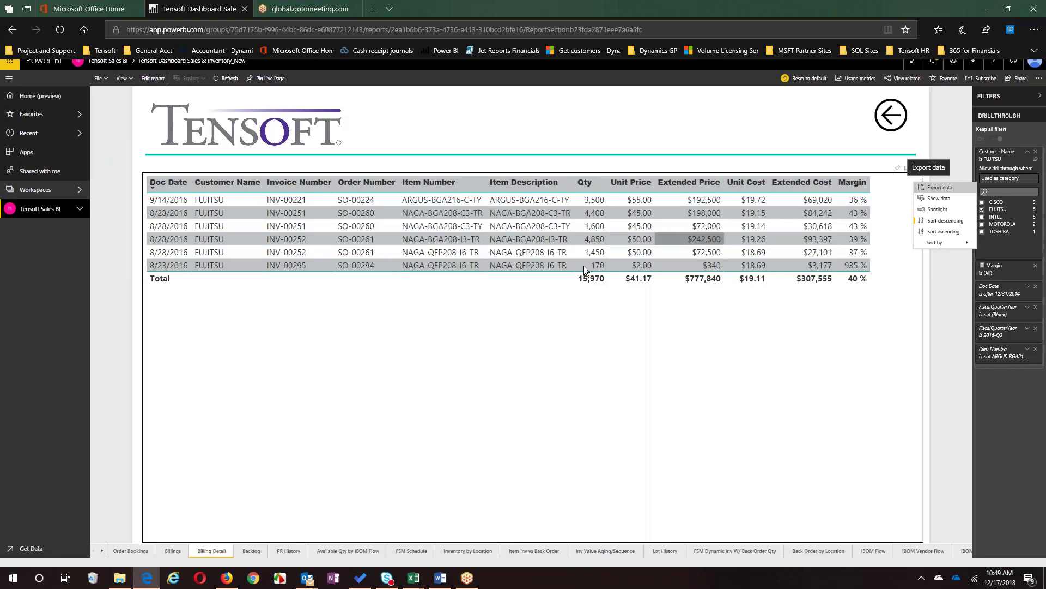
{"action": "left_click", "coordinate": [250, 551]}
{"action": "type", "text": "business"}
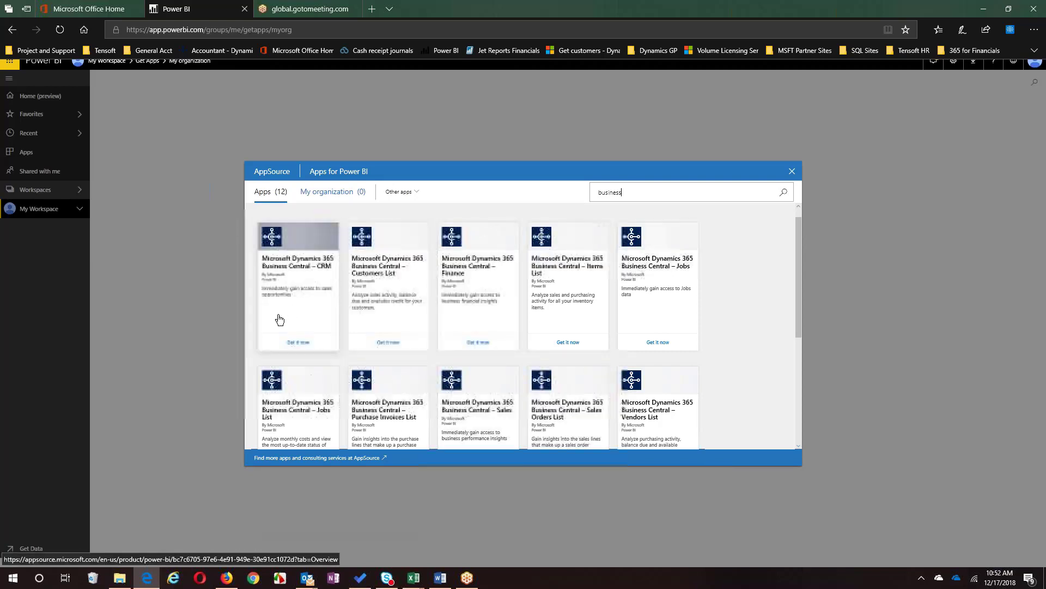
{"action": "mouse_move", "coordinate": [365, 273]}
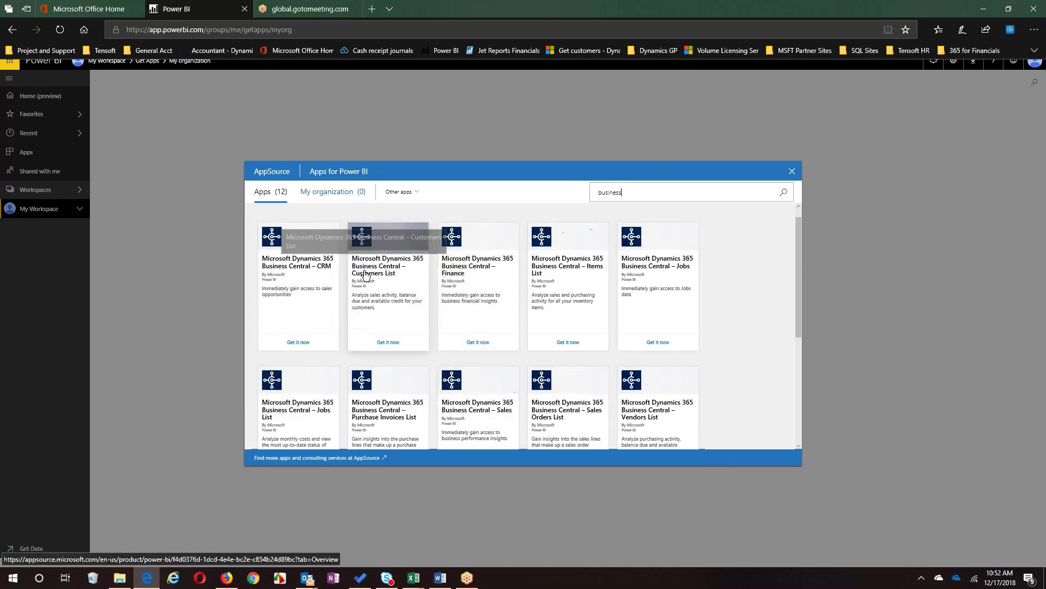
{"action": "mouse_move", "coordinate": [477, 294]}
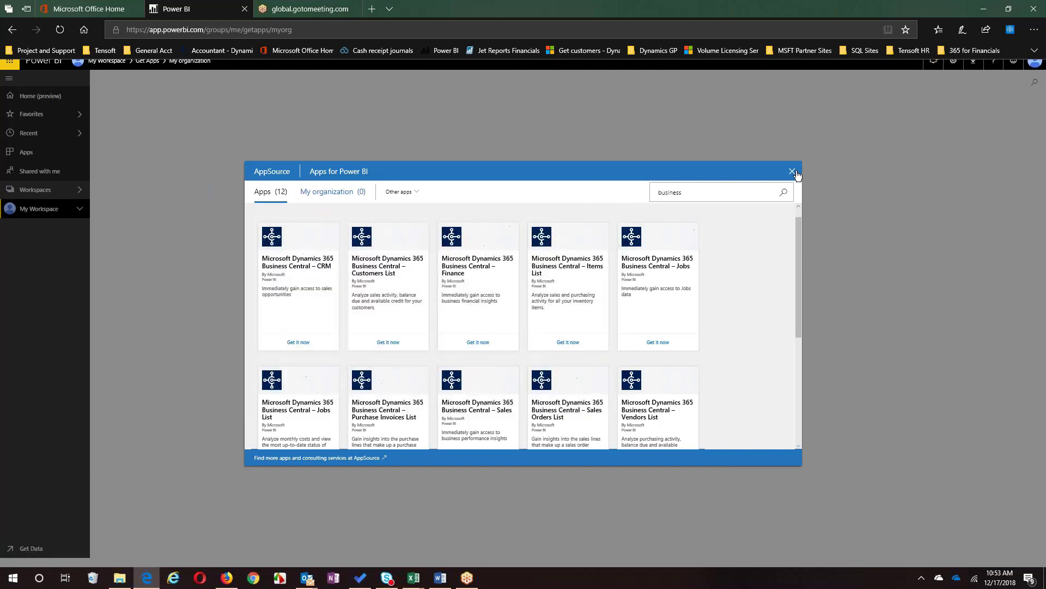
Close the Apps catalog and open the Tensoft Sales BI workspace's Backlog report
{"action": "left_click", "coordinate": [793, 172]}
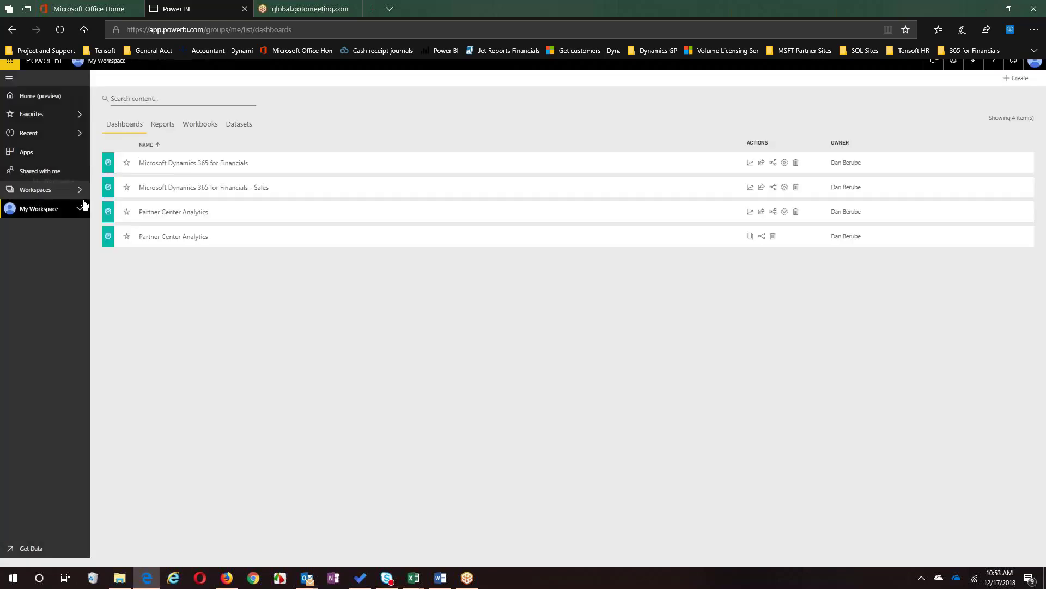
{"action": "mouse_move", "coordinate": [77, 214]}
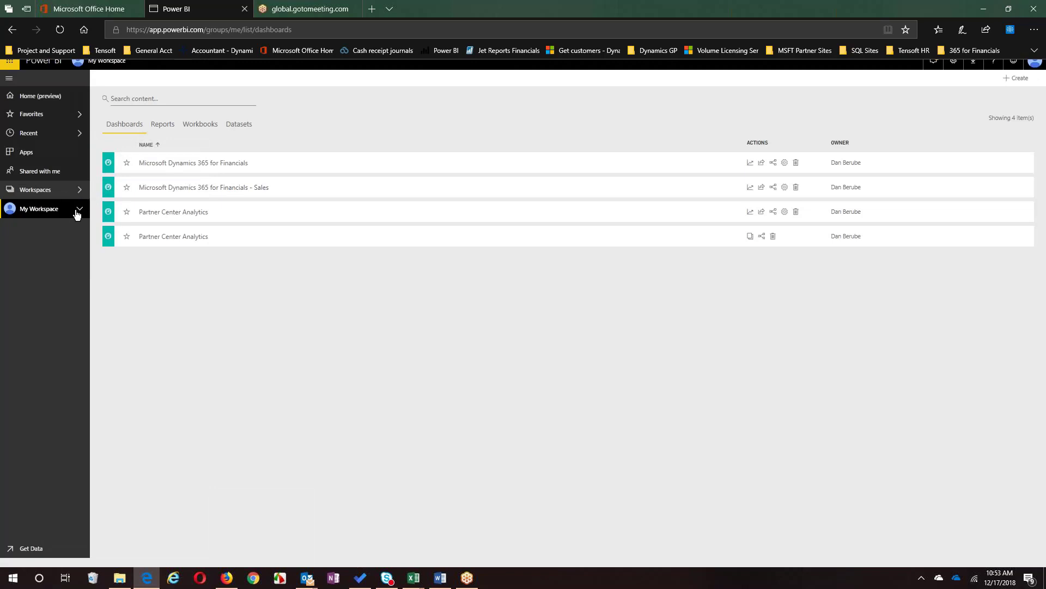
{"action": "left_click", "coordinate": [78, 209]}
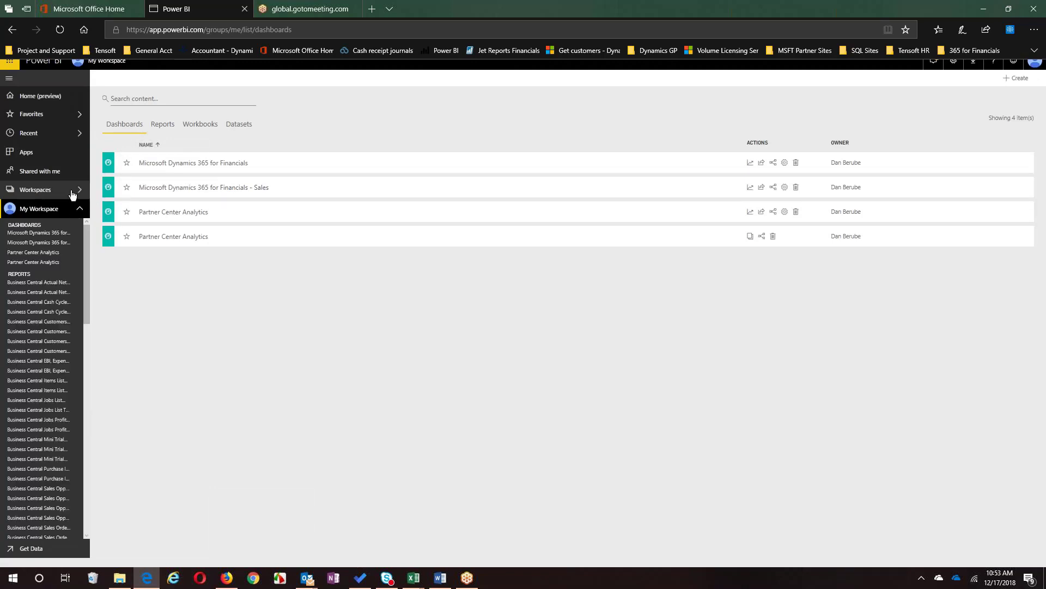
{"action": "left_click", "coordinate": [35, 189]}
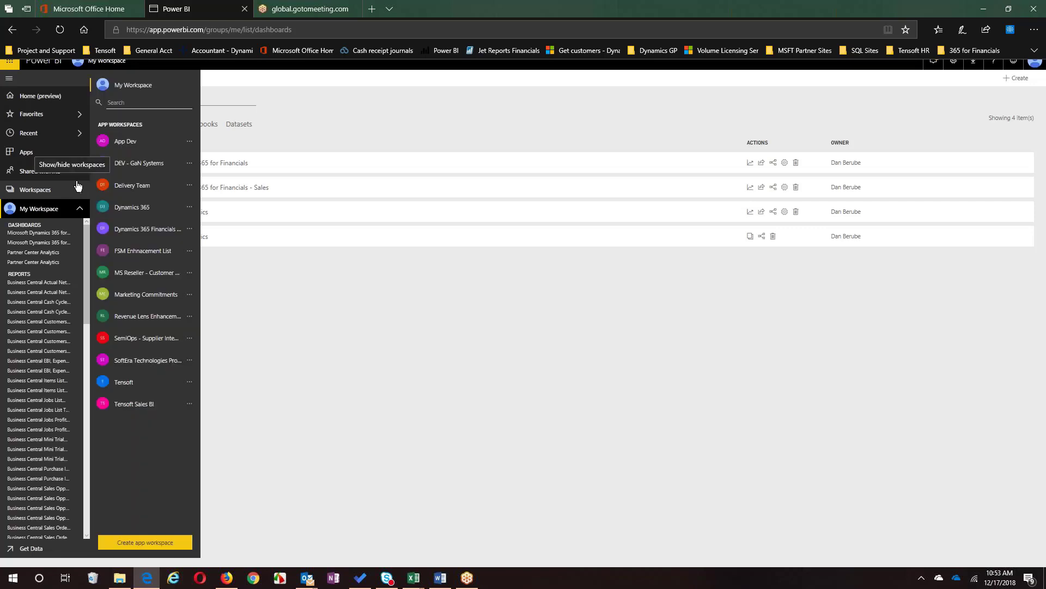
{"action": "mouse_move", "coordinate": [297, 288]}
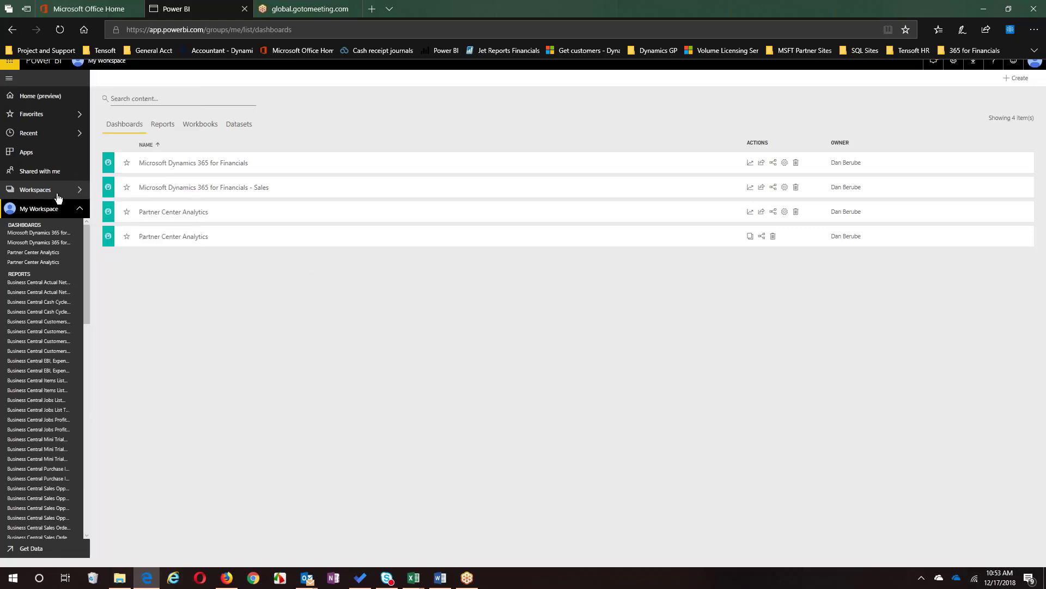
{"action": "left_click", "coordinate": [35, 190]}
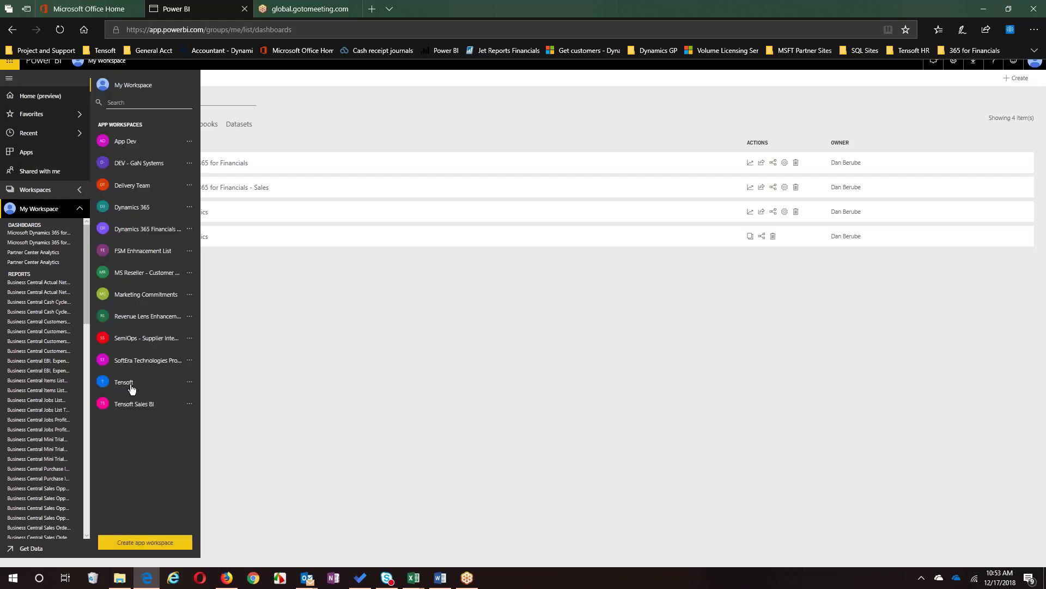
{"action": "left_click", "coordinate": [134, 404]}
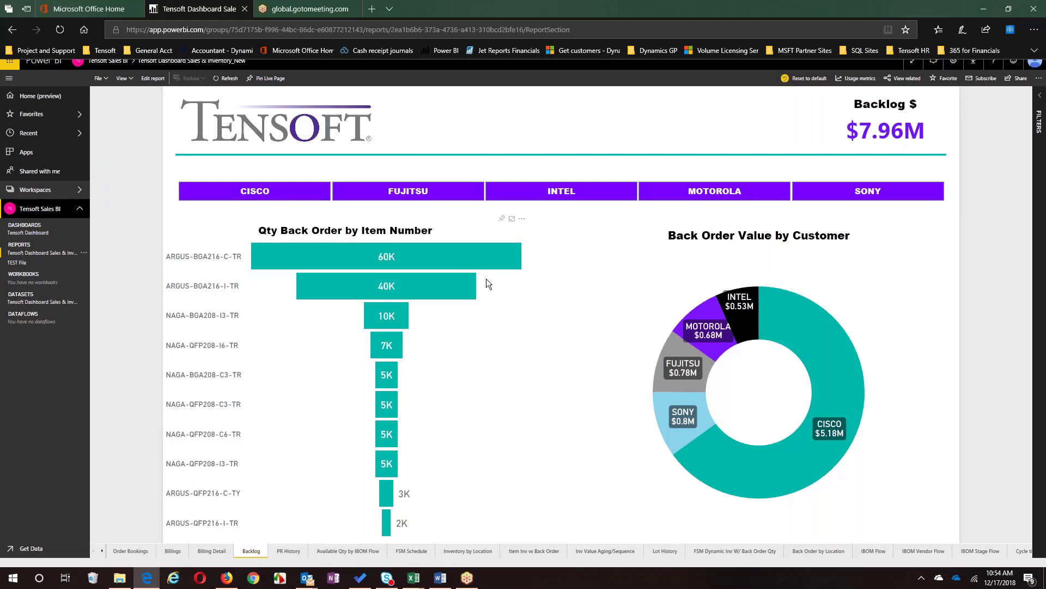
Filter the Backlog page to MOTOROLA and FUJITSU, totalling $1.46M backlog
{"action": "left_click", "coordinate": [254, 191]}
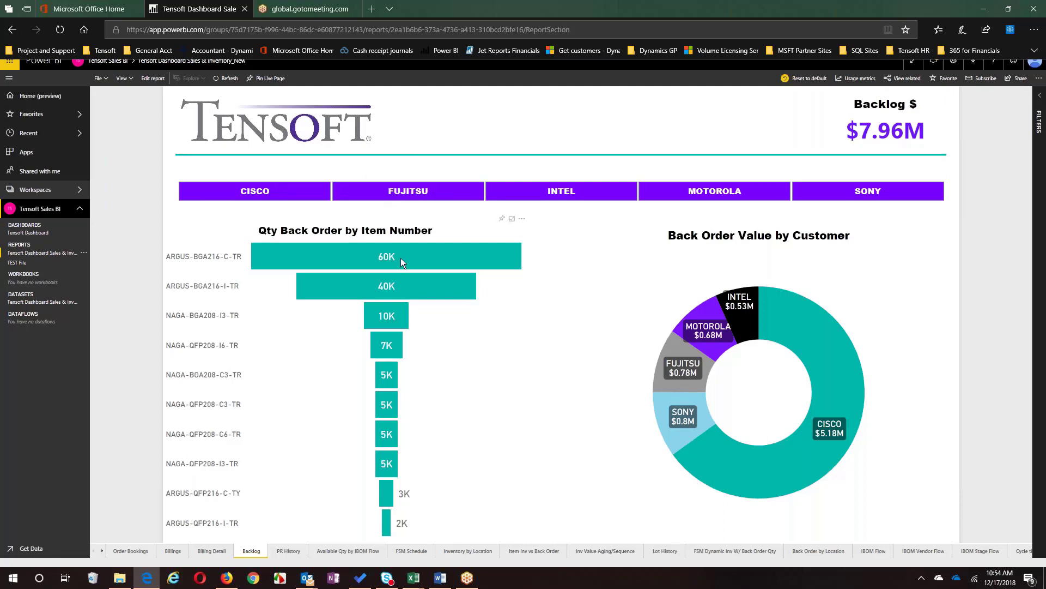
{"action": "mouse_move", "coordinate": [401, 256]}
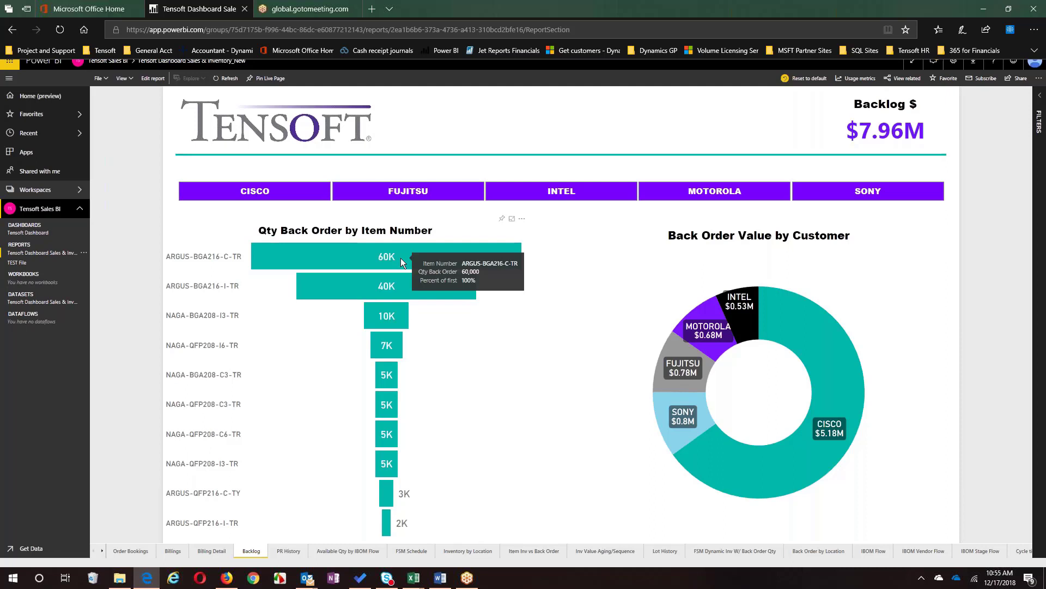
{"action": "mouse_move", "coordinate": [345, 100]}
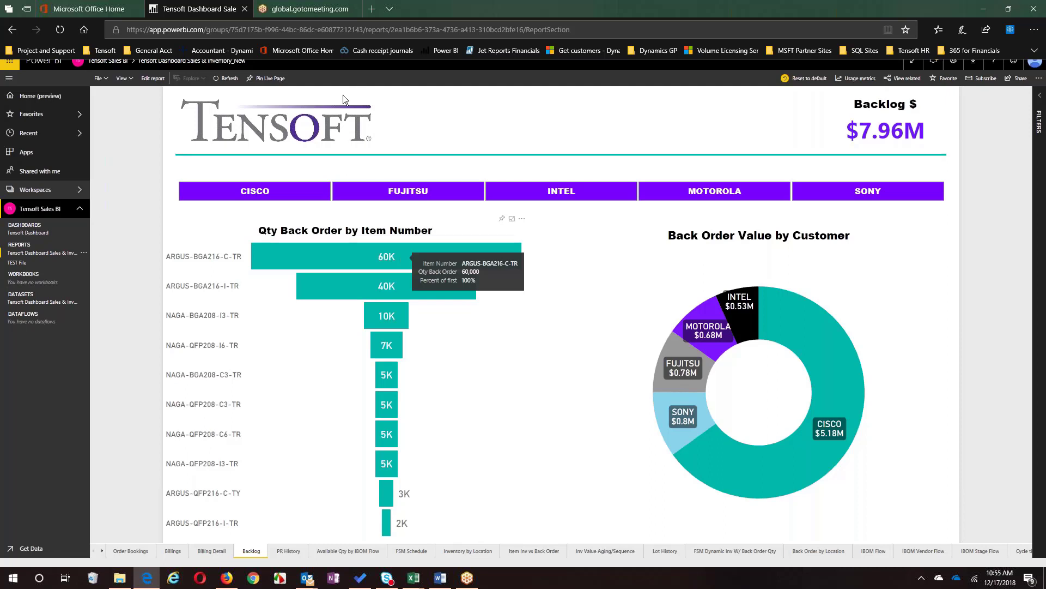
{"action": "left_click", "coordinate": [254, 190]}
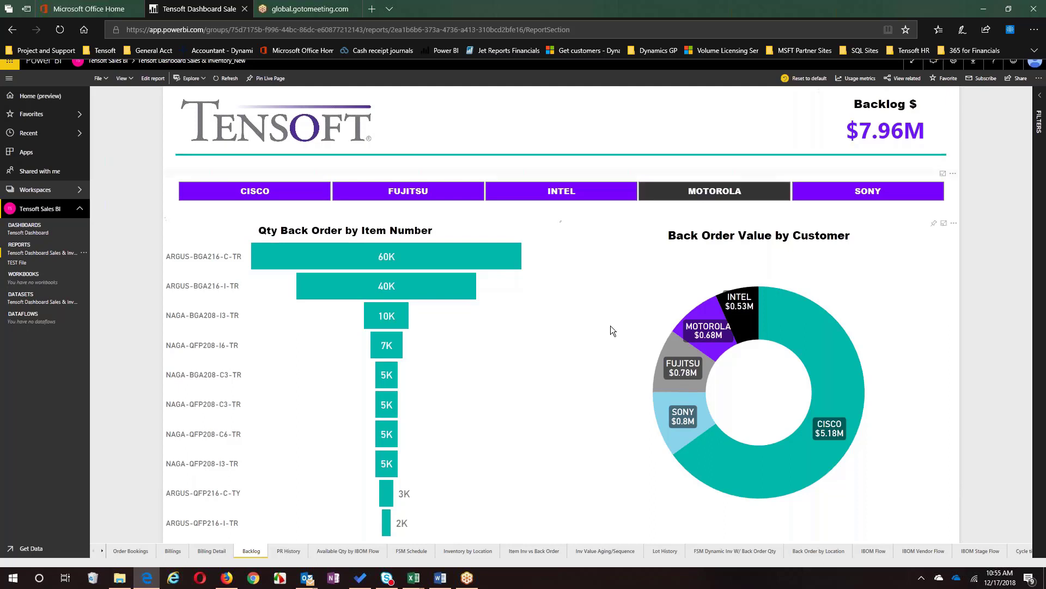
{"action": "left_click", "coordinate": [714, 190]}
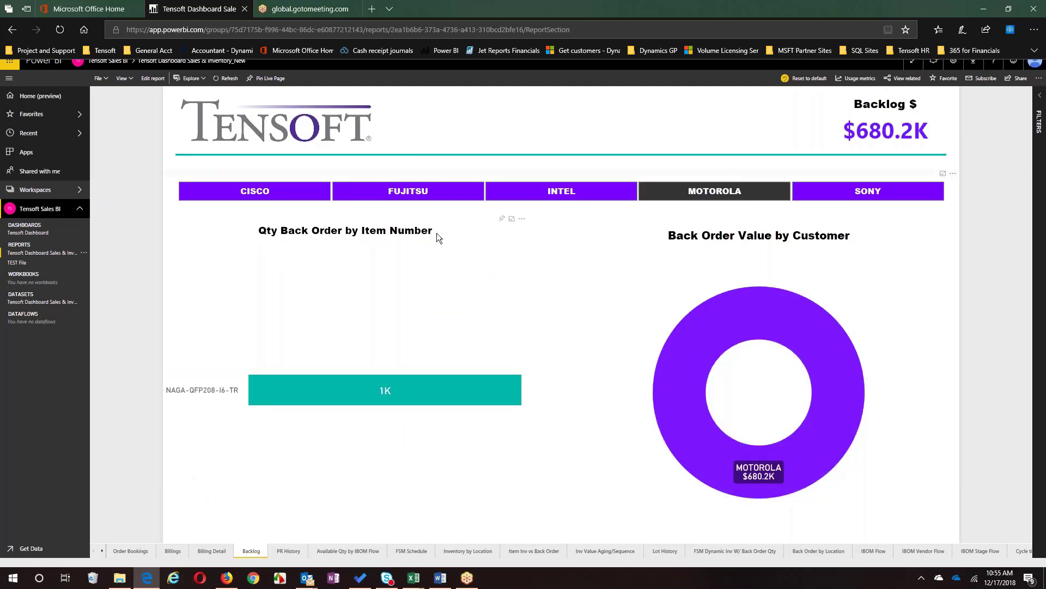
{"action": "left_click", "coordinate": [407, 191]}
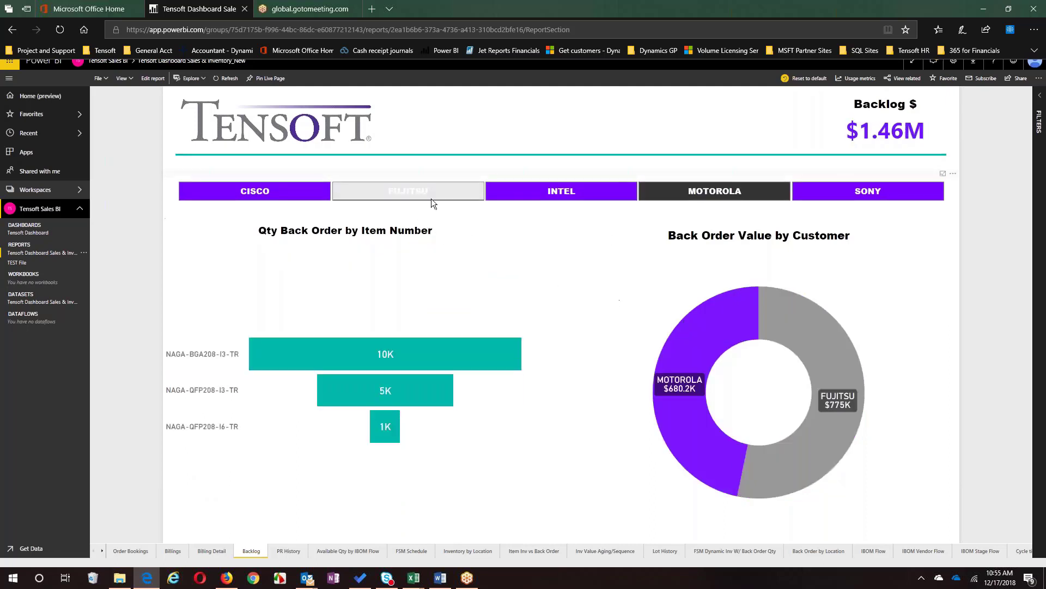
{"action": "left_click", "coordinate": [407, 191]}
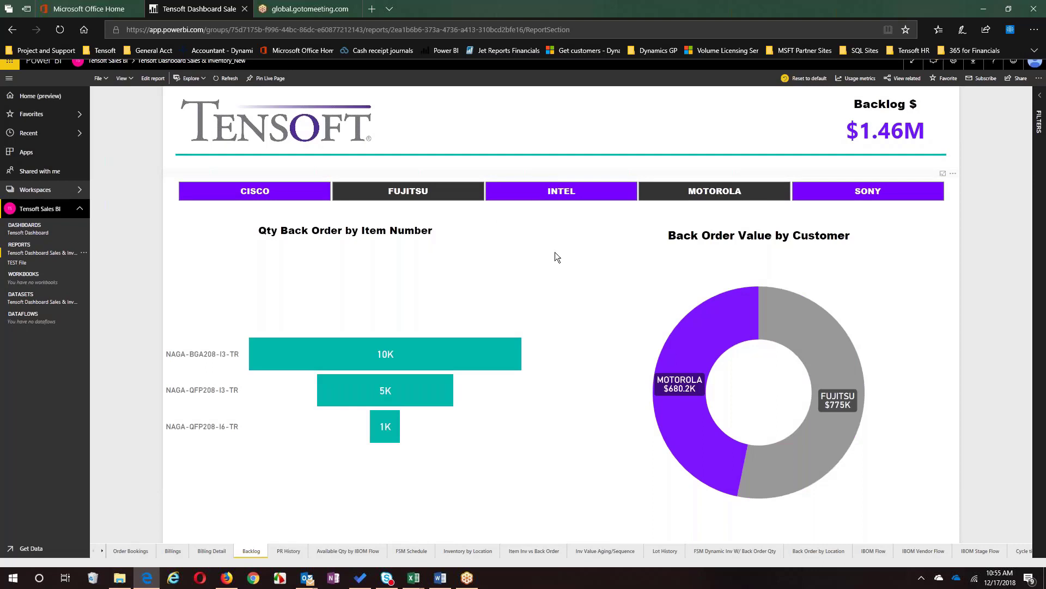
{"action": "mouse_move", "coordinate": [163, 494]}
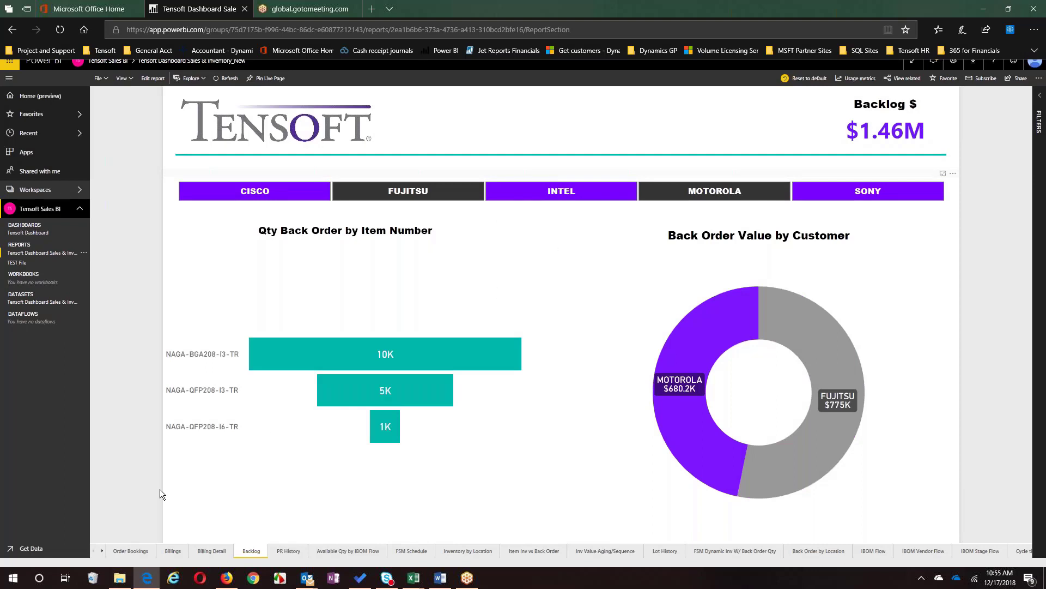
{"action": "left_click", "coordinate": [254, 191]}
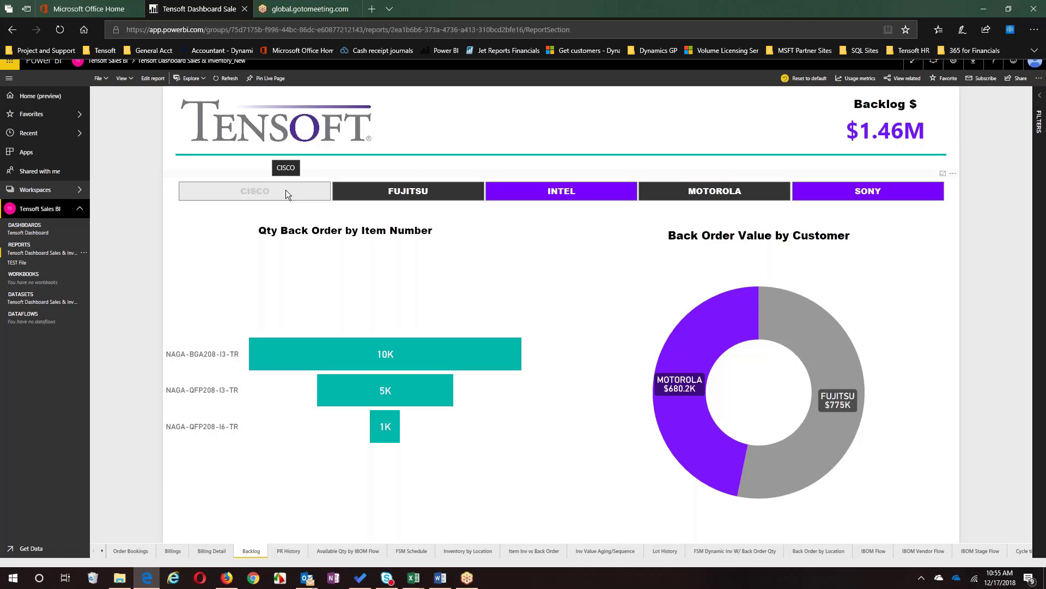
{"action": "left_click", "coordinate": [255, 191]}
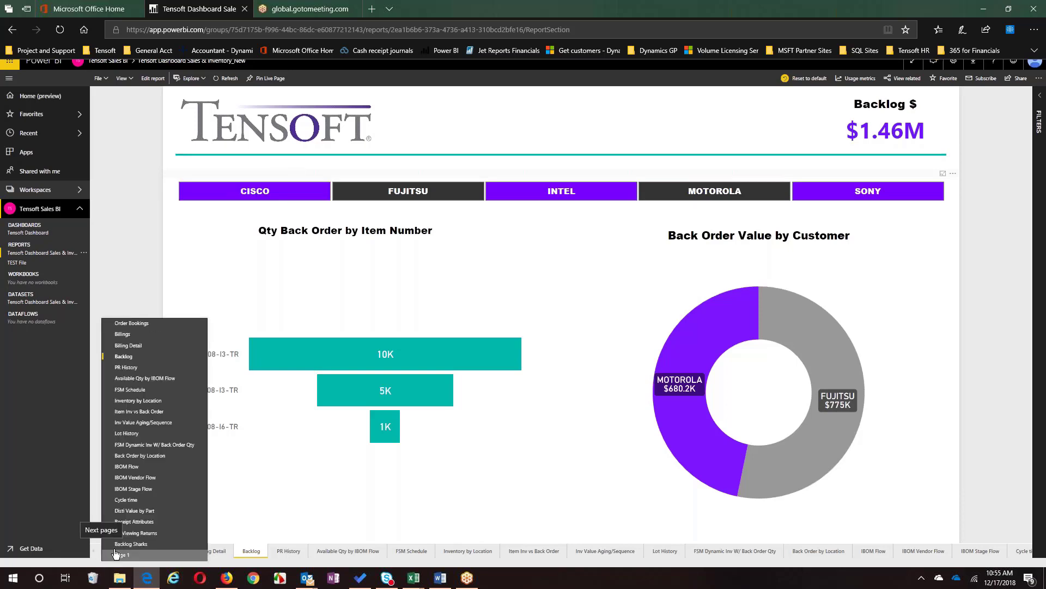
Switch to the Backlog Sharks page and clear the FUJITSU customer filter
{"action": "left_click", "coordinate": [120, 555]}
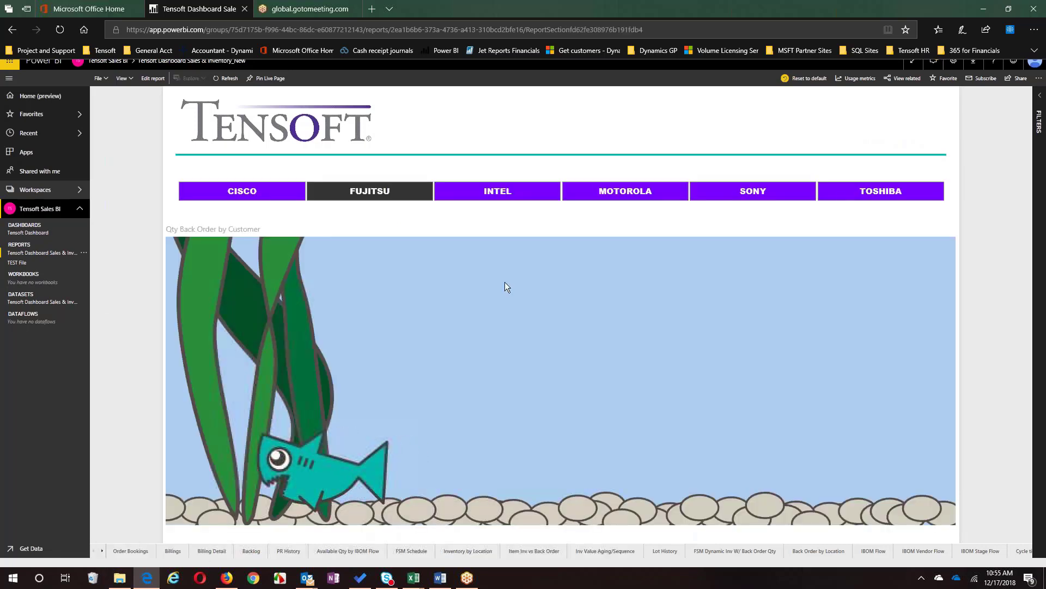
{"action": "left_click", "coordinate": [370, 191]}
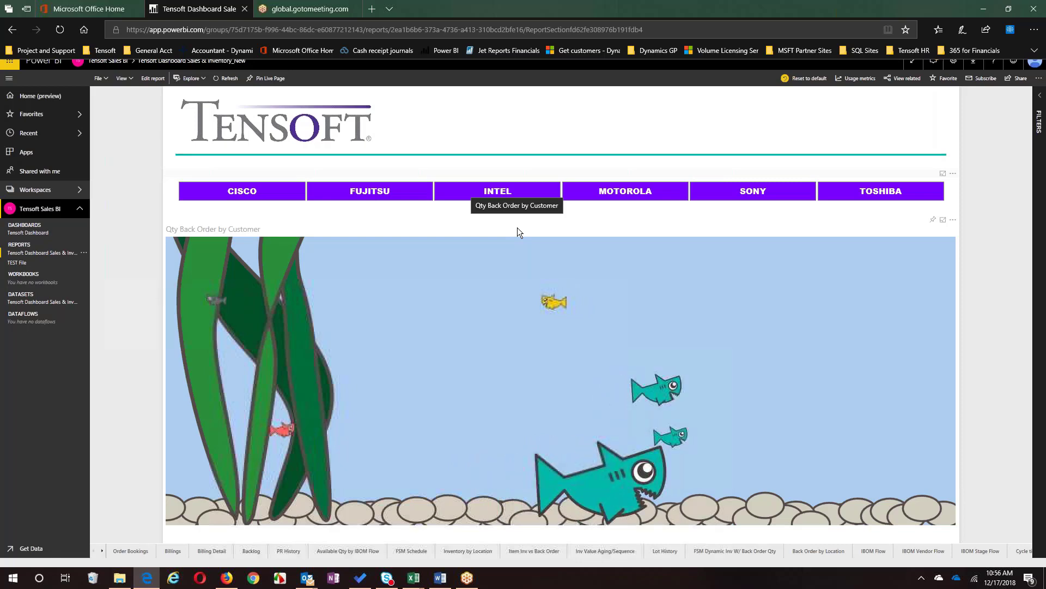
{"action": "mouse_move", "coordinate": [460, 567]}
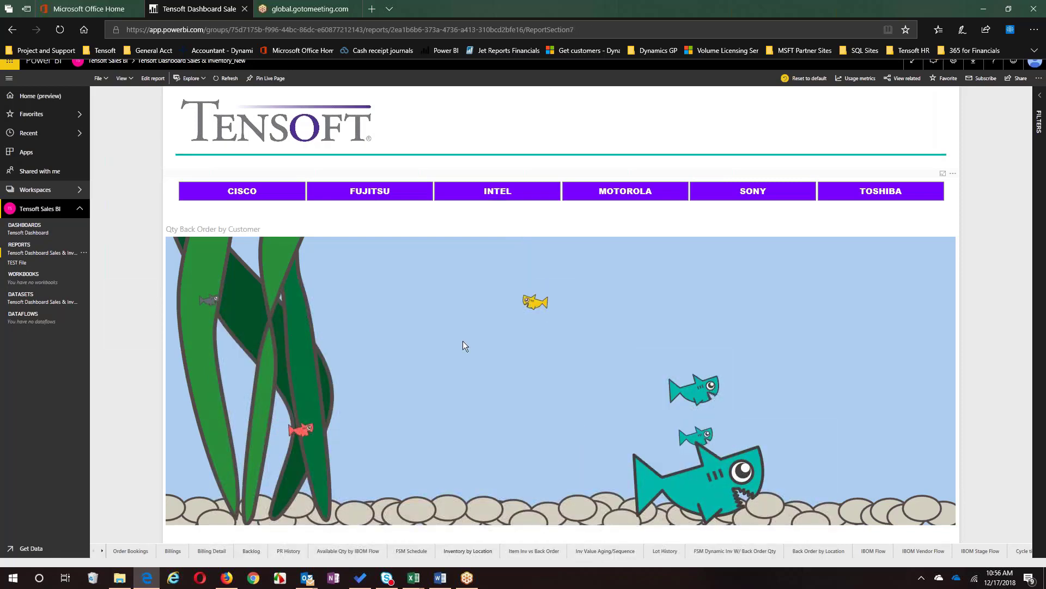
Show the Inventory by Location map with 25,204 total available inventory
{"action": "left_click", "coordinate": [467, 550]}
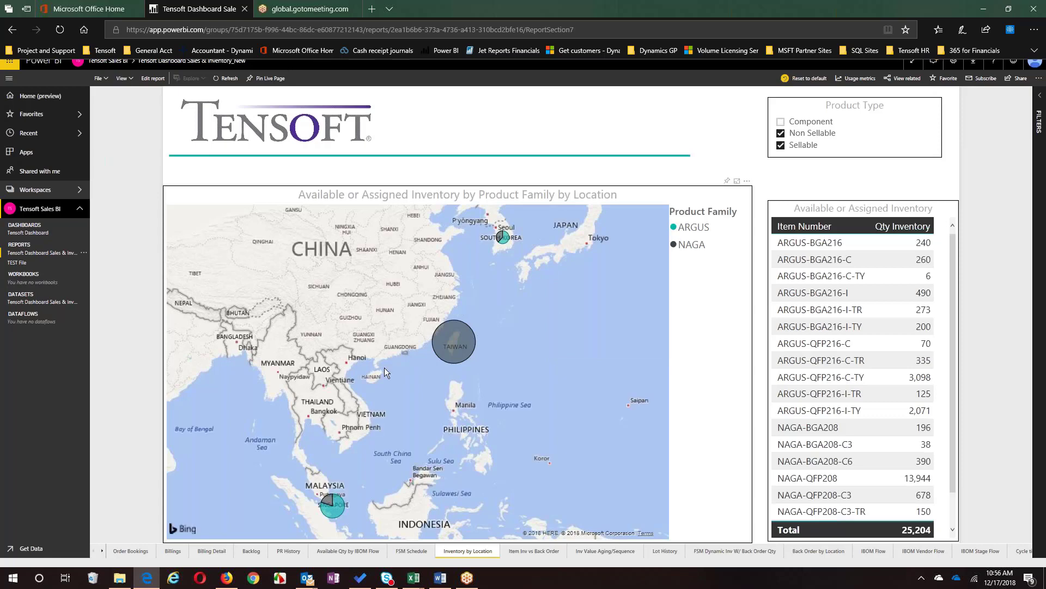
{"action": "mouse_move", "coordinate": [383, 394]}
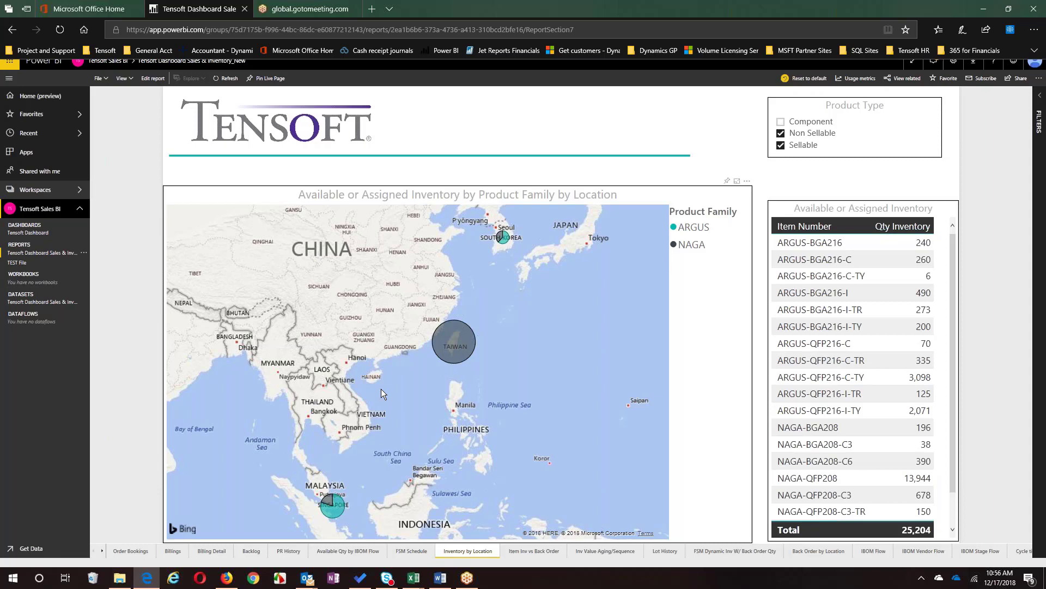
{"action": "mouse_move", "coordinate": [515, 375]}
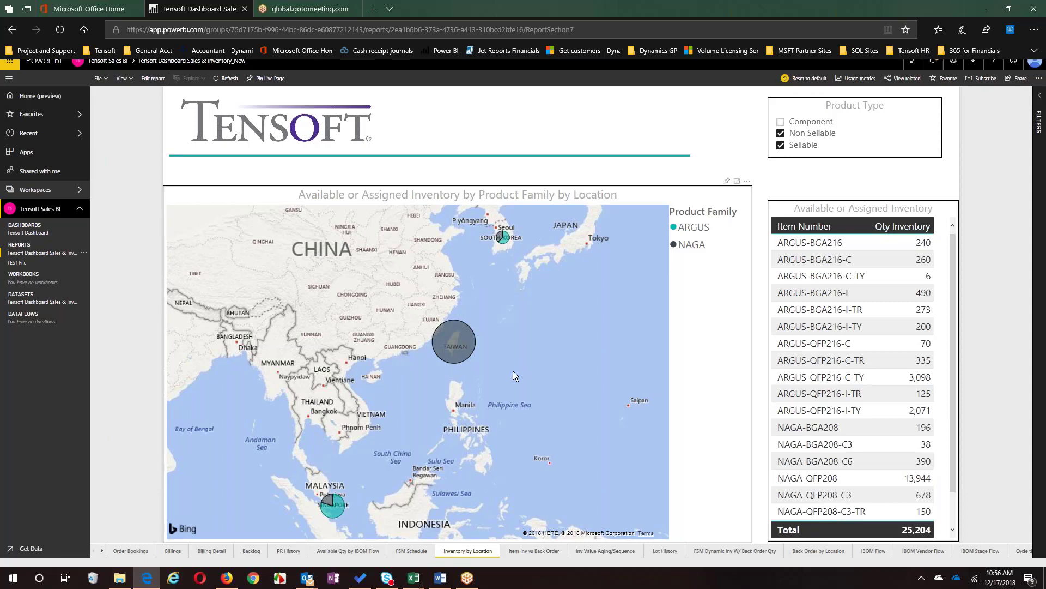
{"action": "mouse_move", "coordinate": [696, 552]}
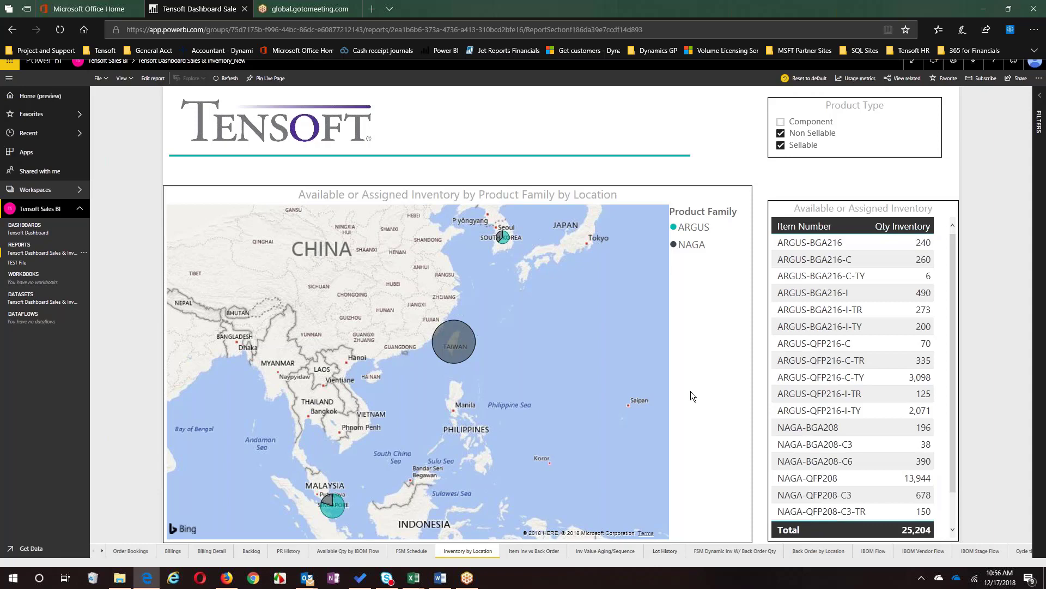
Open Lot History and filter the ARGUS-W lot details to the Wafer Lot attribute
{"action": "left_click", "coordinate": [664, 551]}
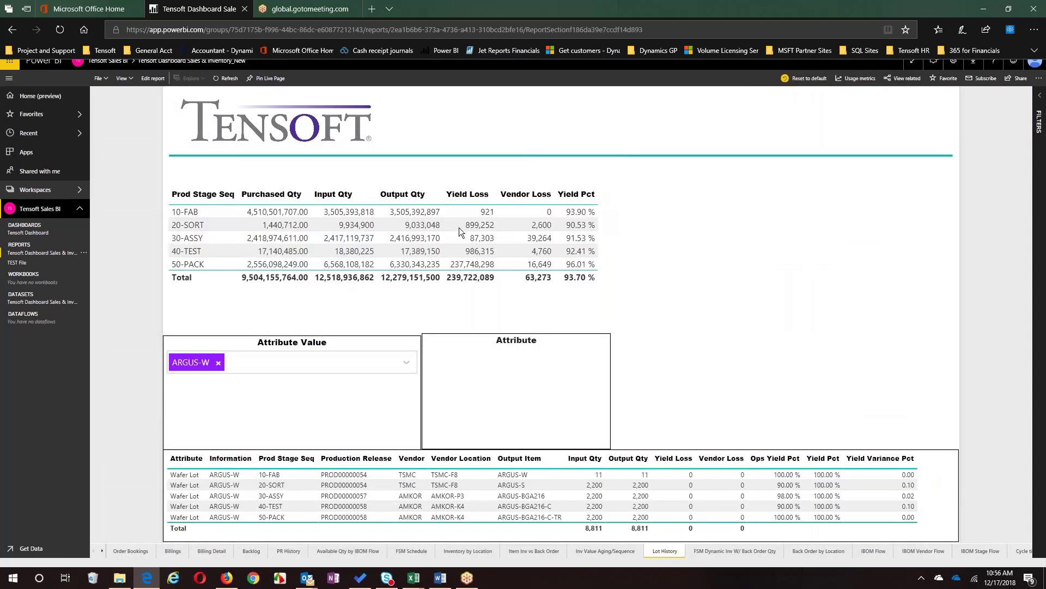
{"action": "left_click", "coordinate": [516, 360]}
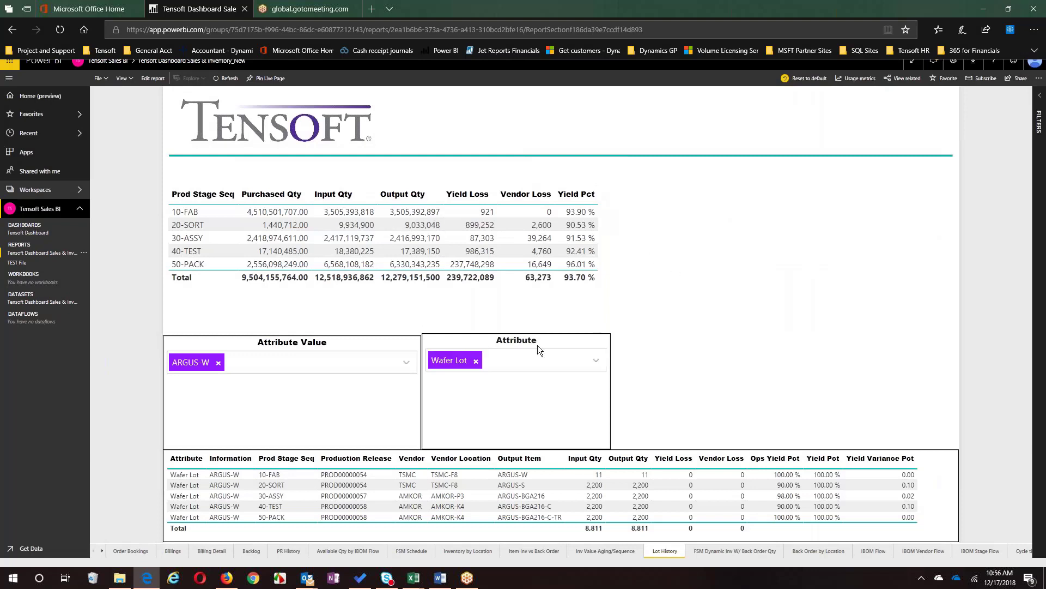
{"action": "mouse_move", "coordinate": [701, 383]}
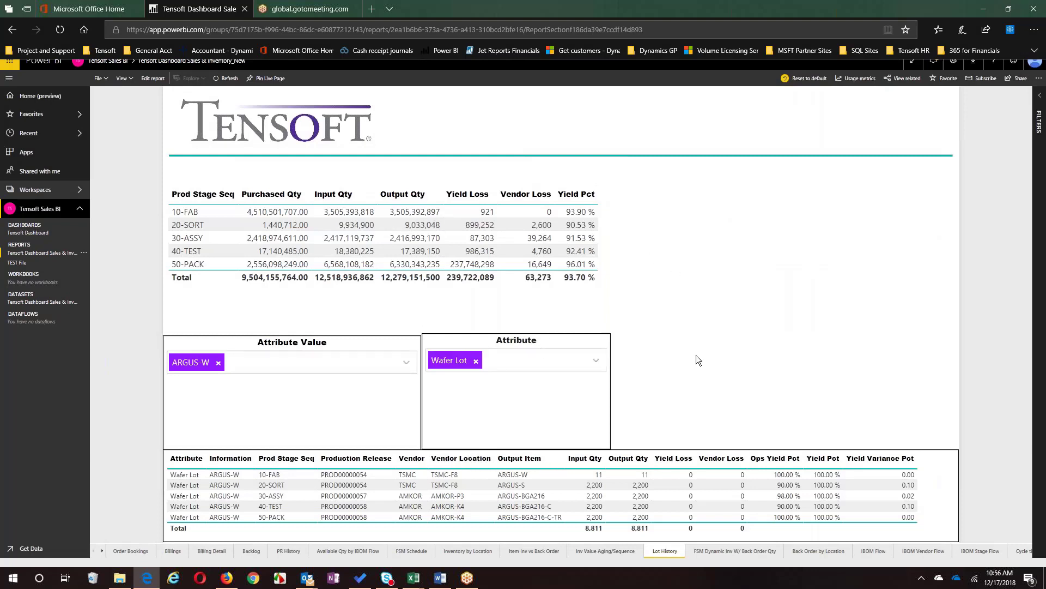
{"action": "mouse_move", "coordinate": [807, 364]}
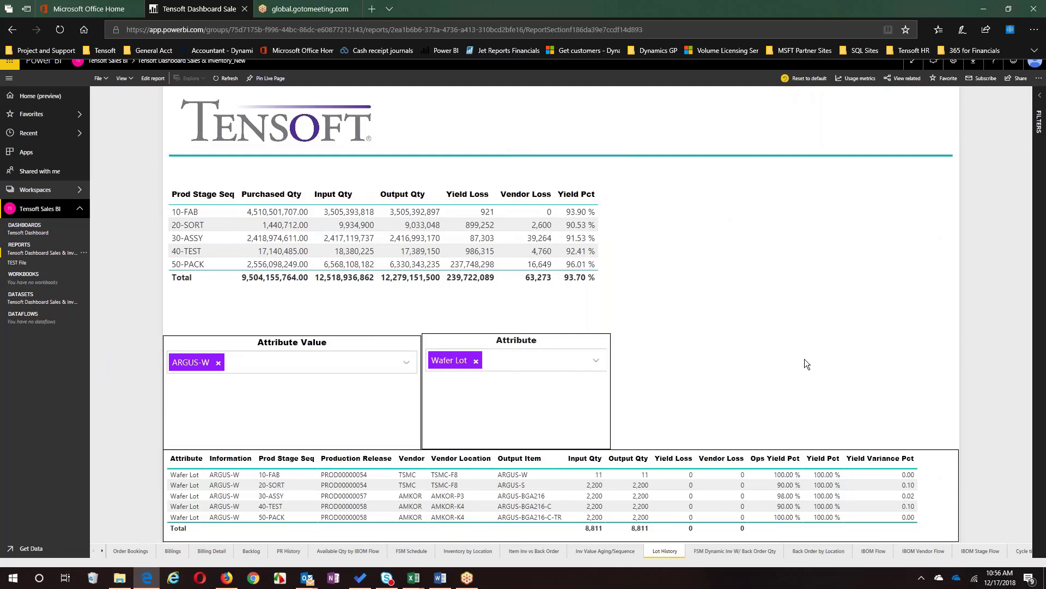
{"action": "mouse_move", "coordinate": [854, 534]}
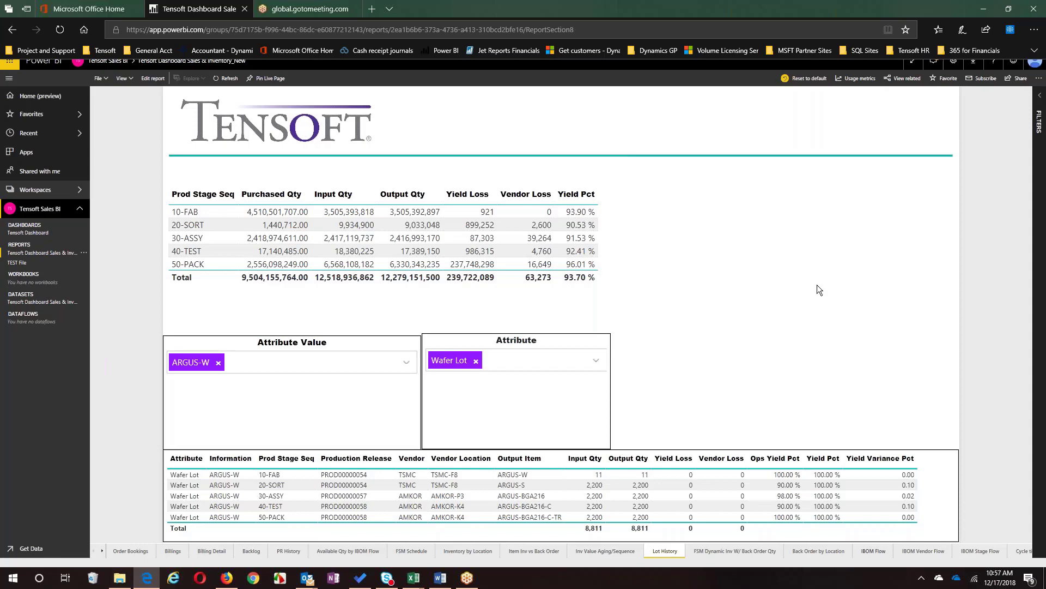
Go to the IBOM Stage Flow page and filter the Process Stage Flow to ASSY
{"action": "left_click", "coordinate": [872, 551]}
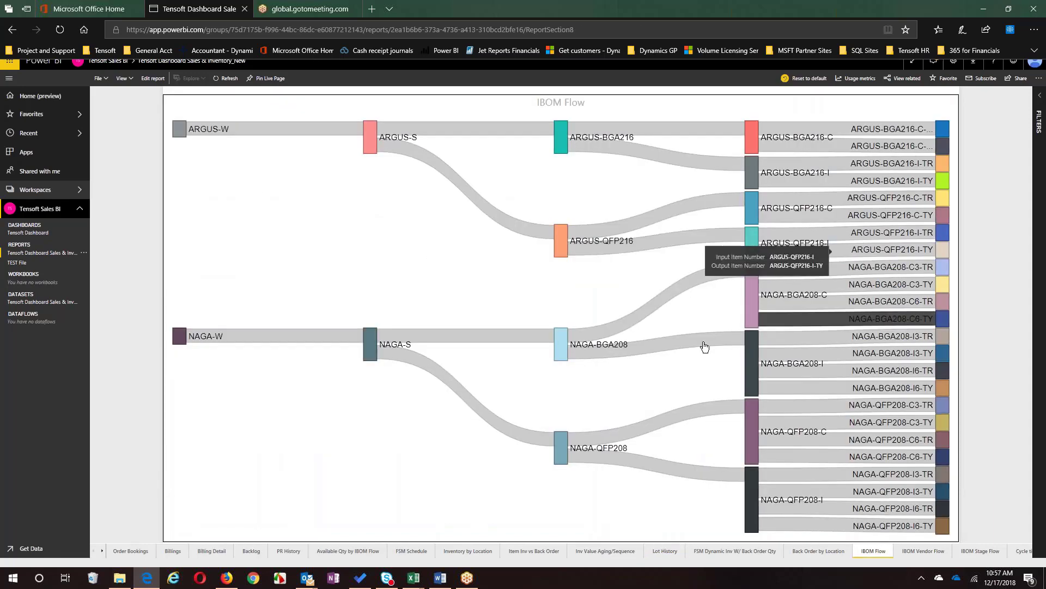
{"action": "mouse_move", "coordinate": [798, 245]}
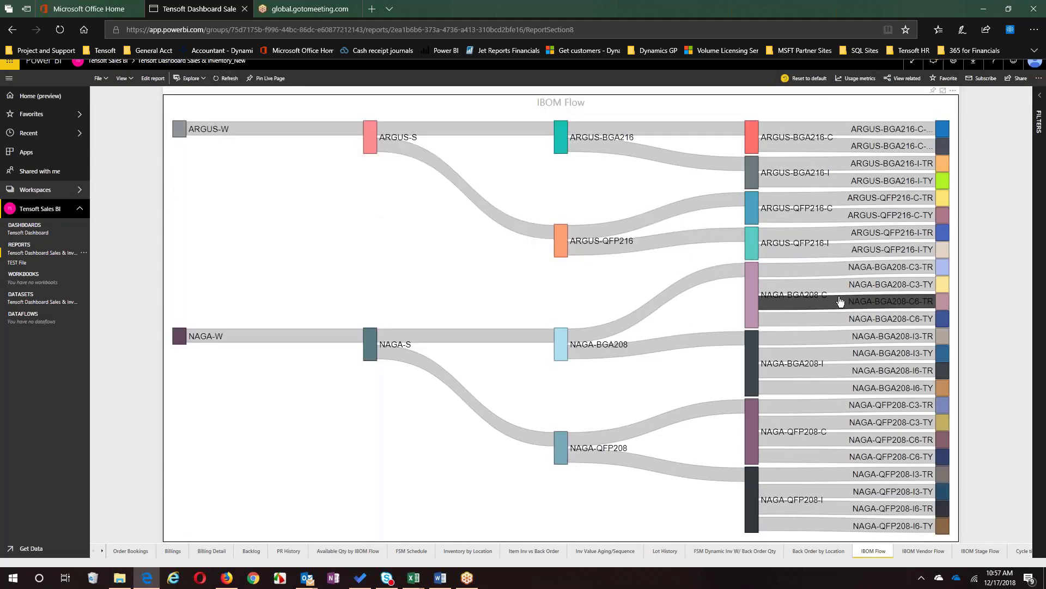
{"action": "mouse_move", "coordinate": [861, 290]}
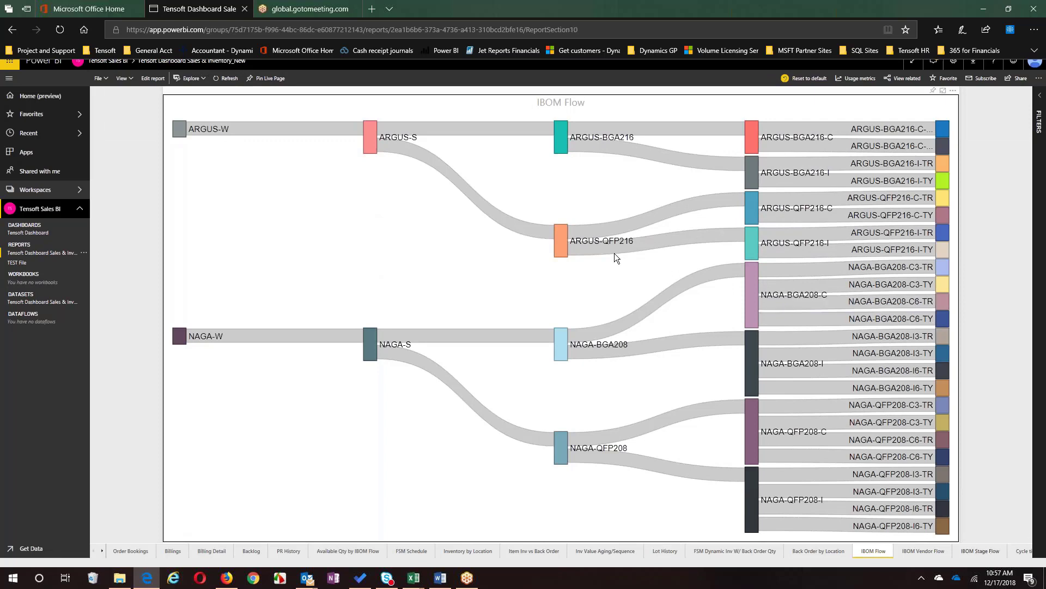
{"action": "left_click", "coordinate": [980, 551]}
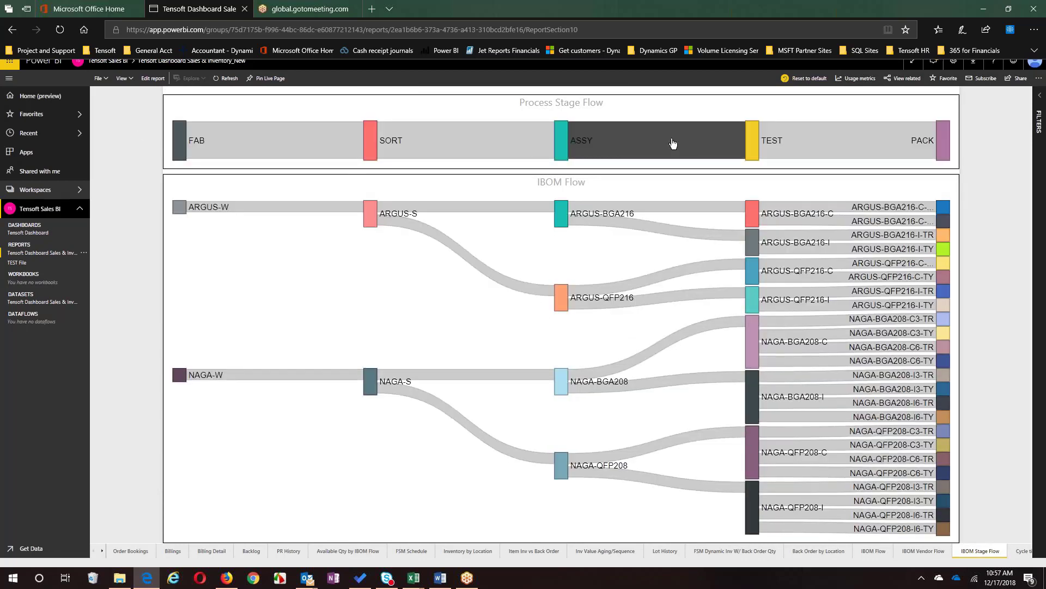
{"action": "left_click", "coordinate": [674, 140]}
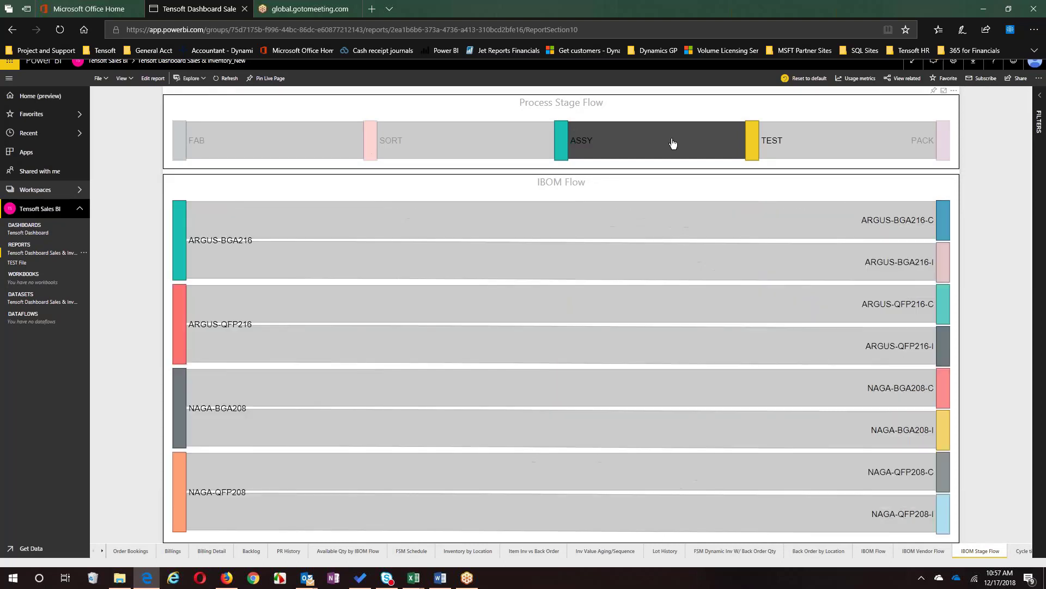